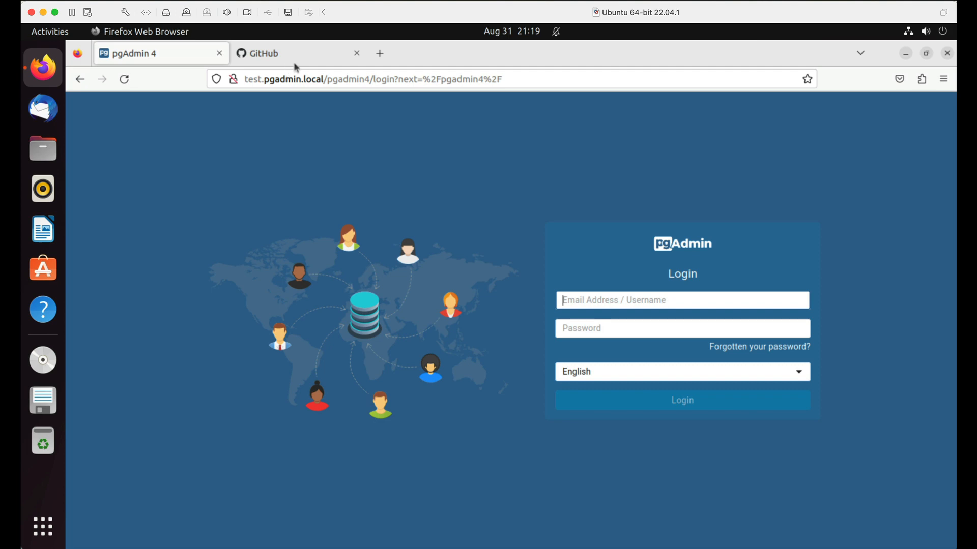
# Step: Switch from the pgAdmin 4 login page to the GitHub dashboard
pyautogui.click(261, 53)
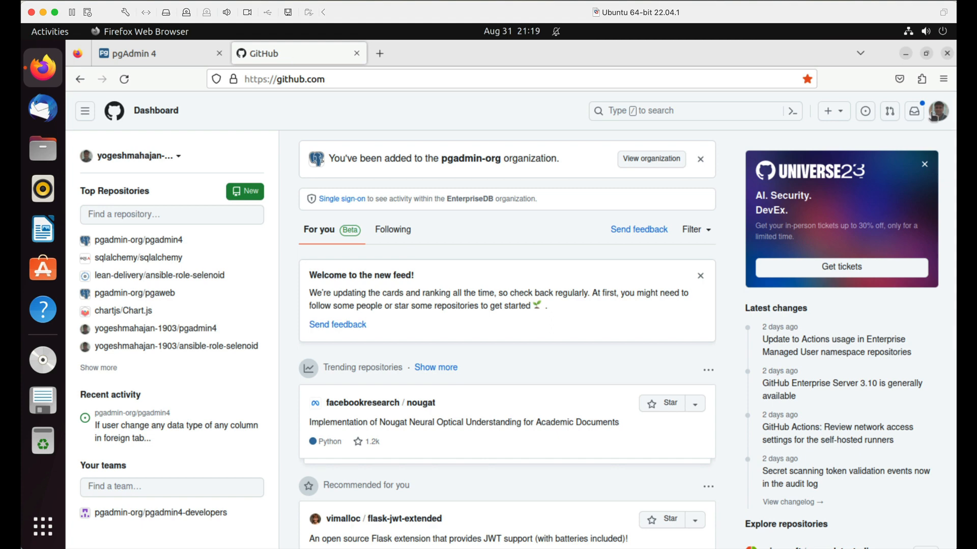
# Step: Reach GitHub Developer settings › OAuth Apps and start a New OAuth App registration
pyautogui.click(937, 111)
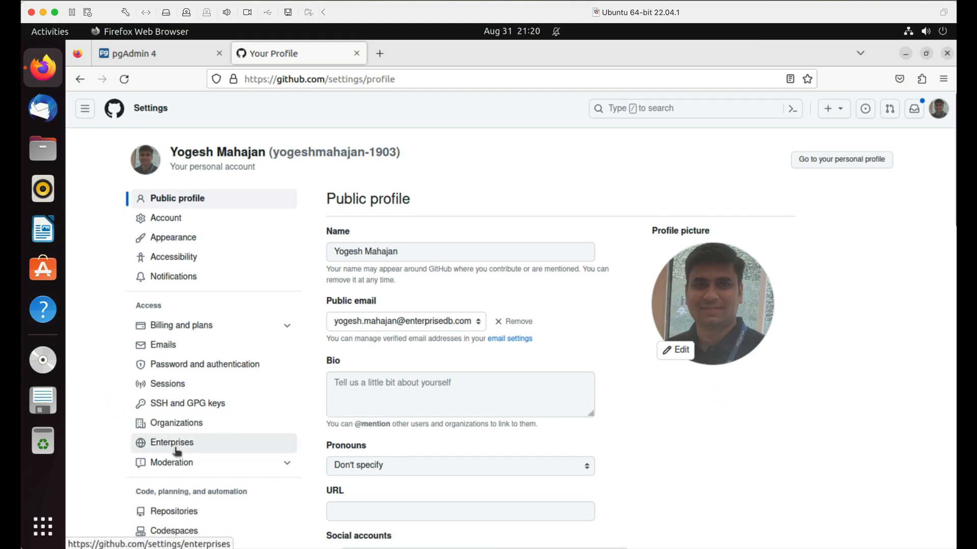
pyautogui.scroll(-3)
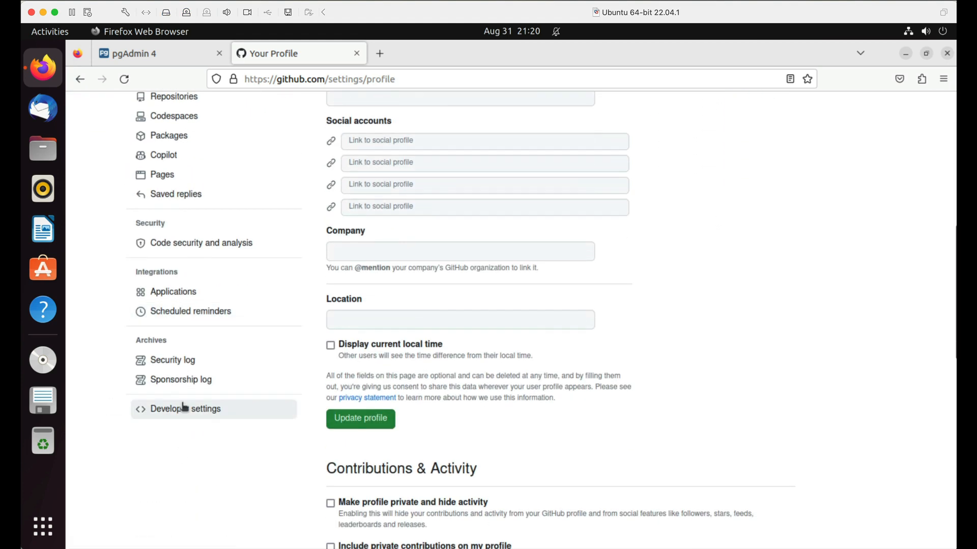
pyautogui.moveTo(185, 409)
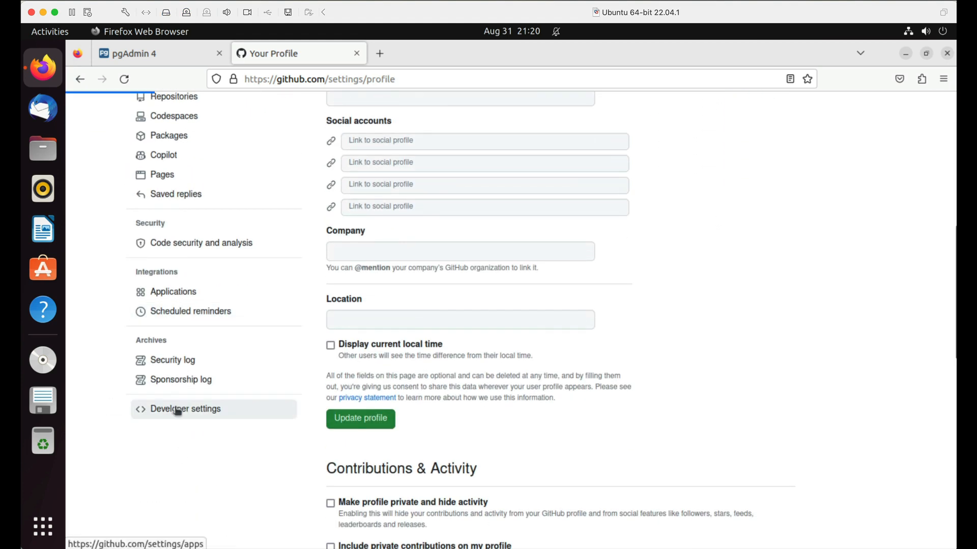
pyautogui.click(186, 409)
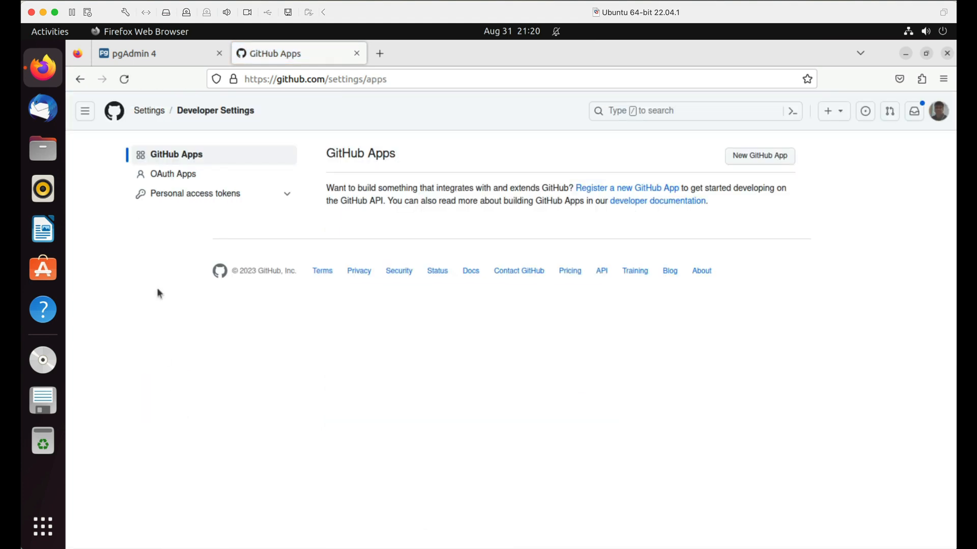
pyautogui.click(173, 173)
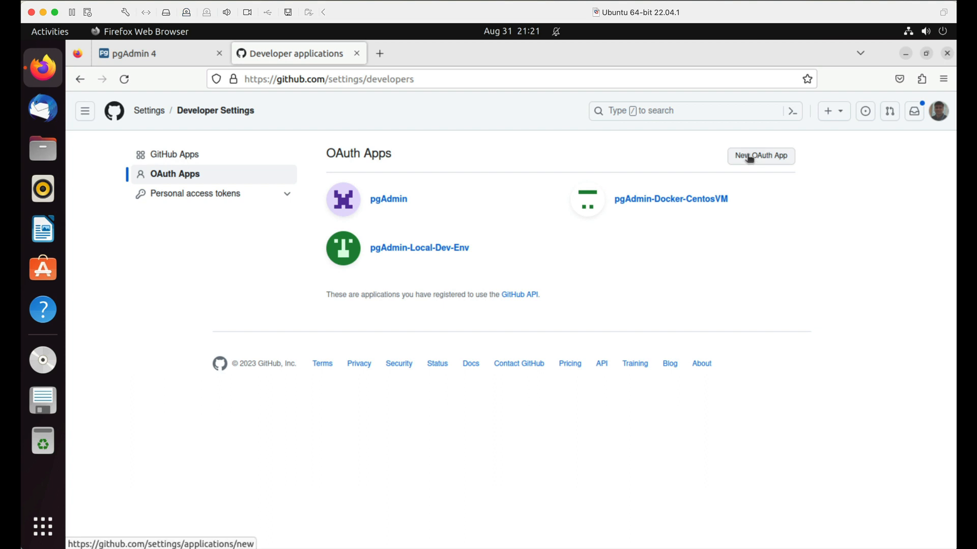
pyautogui.click(760, 156)
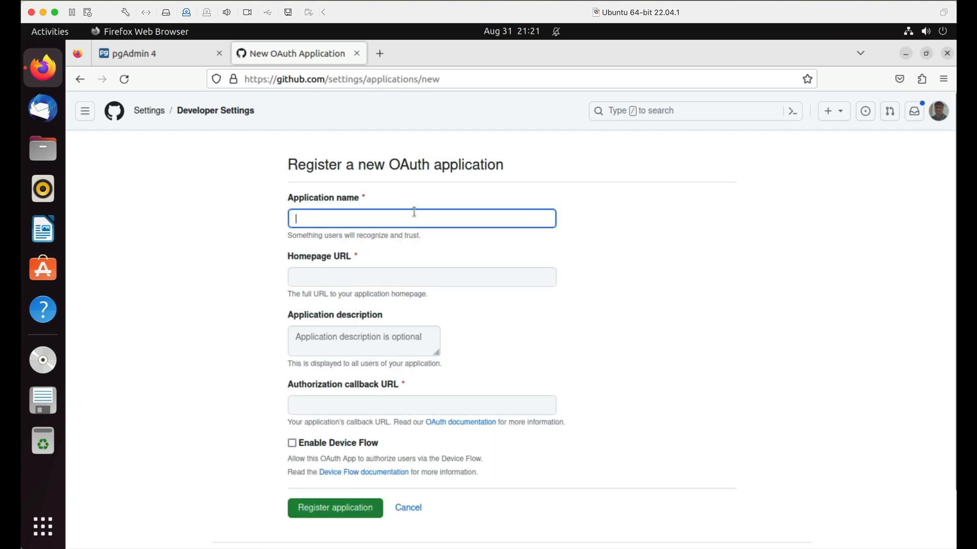
# Step: Name the application pgAdmin4-OAuth2-Demo
pyautogui.write('pg')
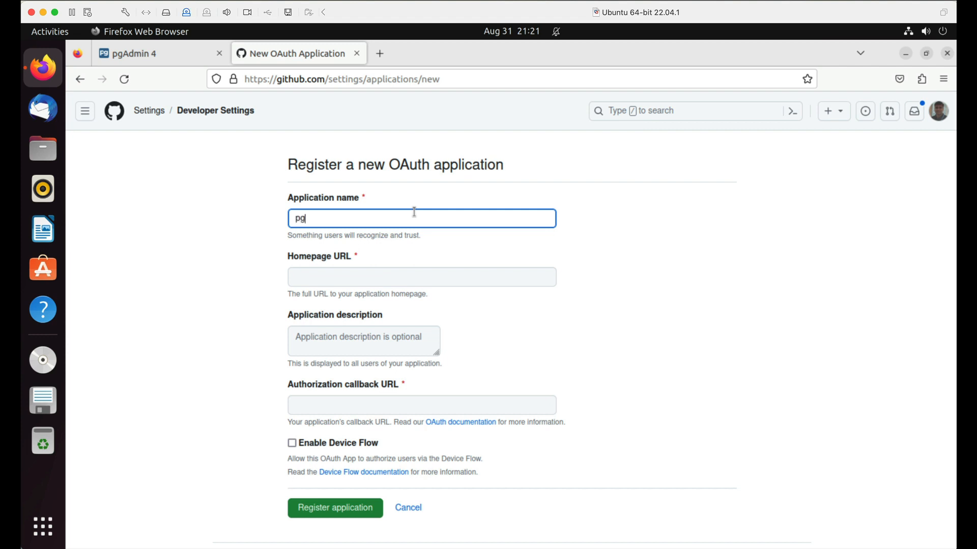
pyautogui.write('Admin4-O')
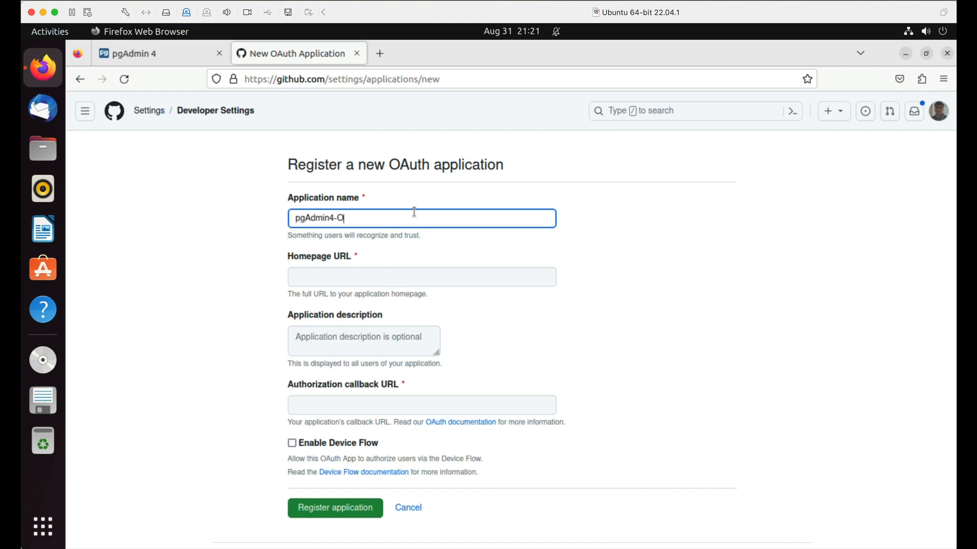
pyautogui.write('Auth2-')
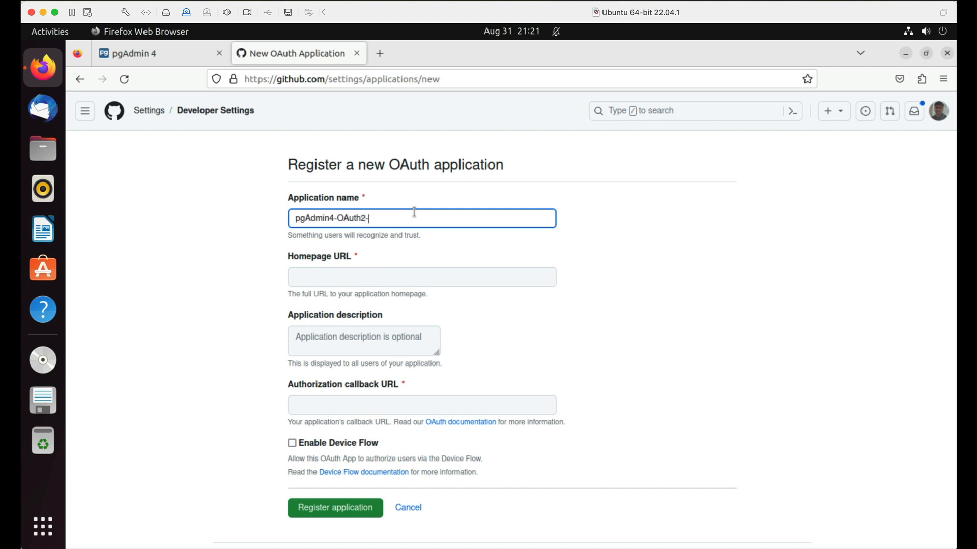
pyautogui.write('Demo')
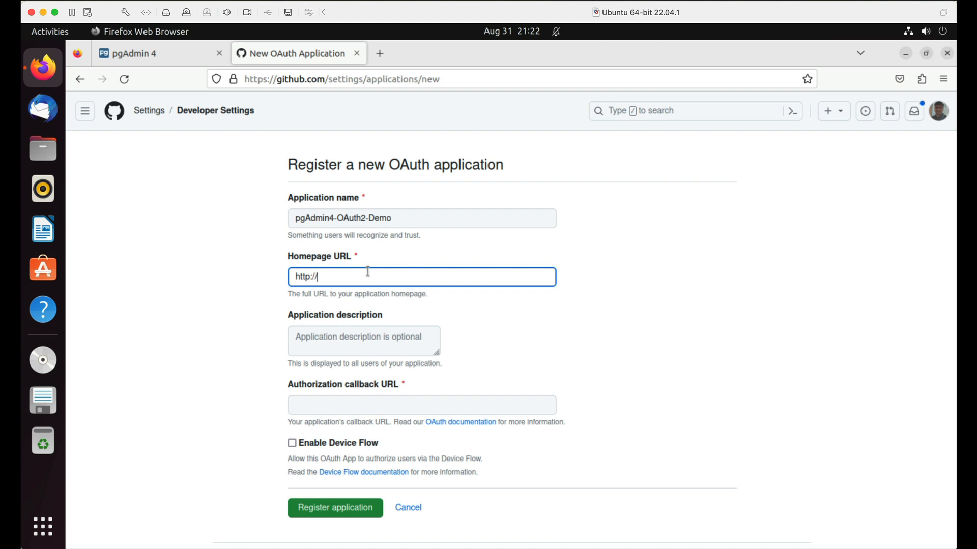
pyautogui.write('test.')
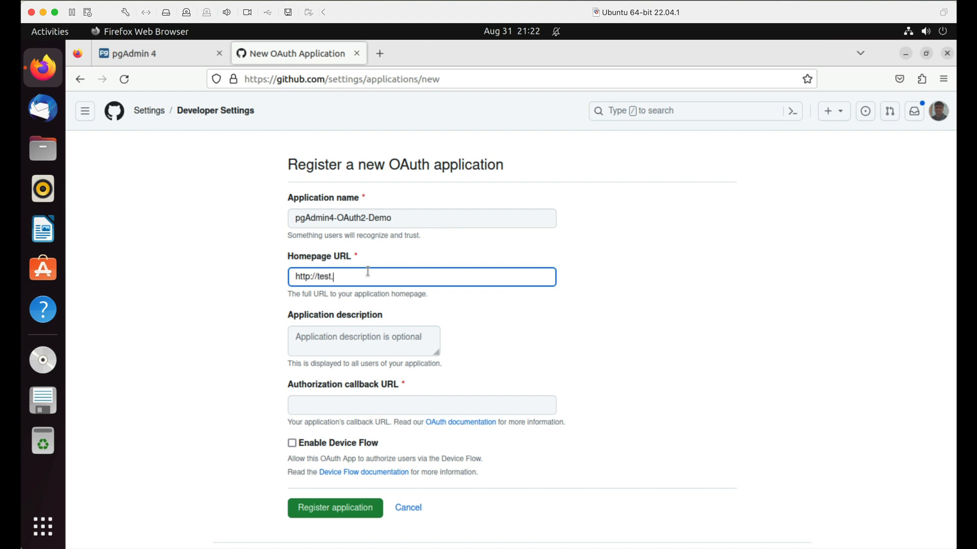
pyautogui.write('pgadmin')
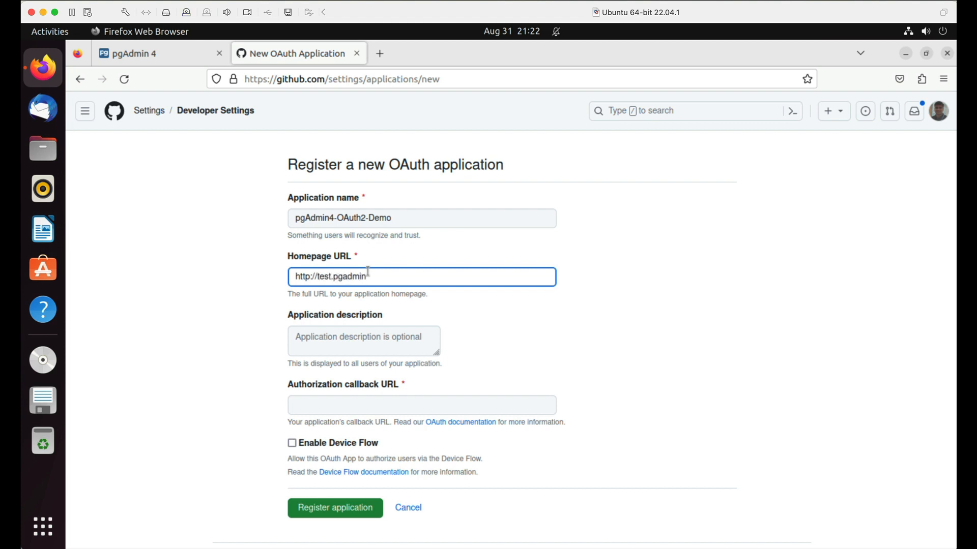
pyautogui.write('.local')
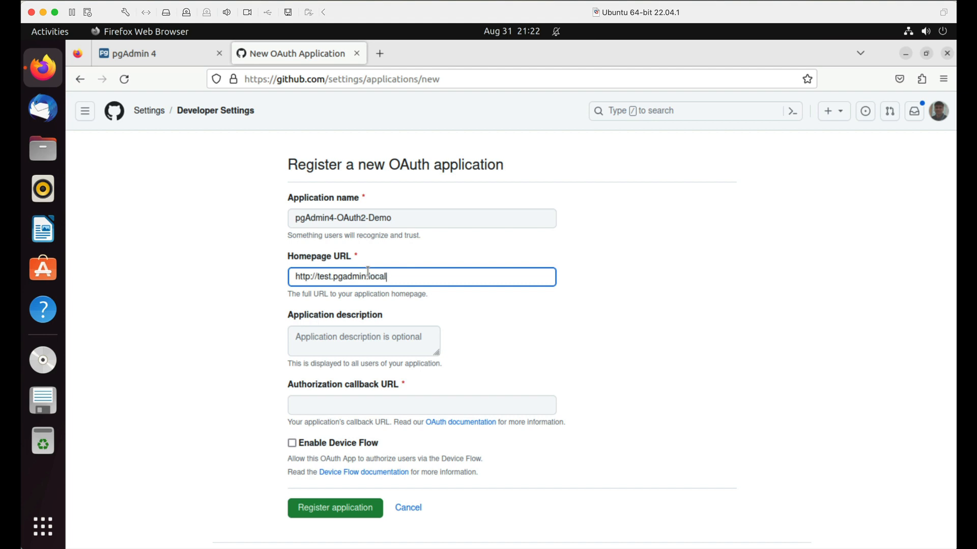
pyautogui.write('/pgadmin4/')
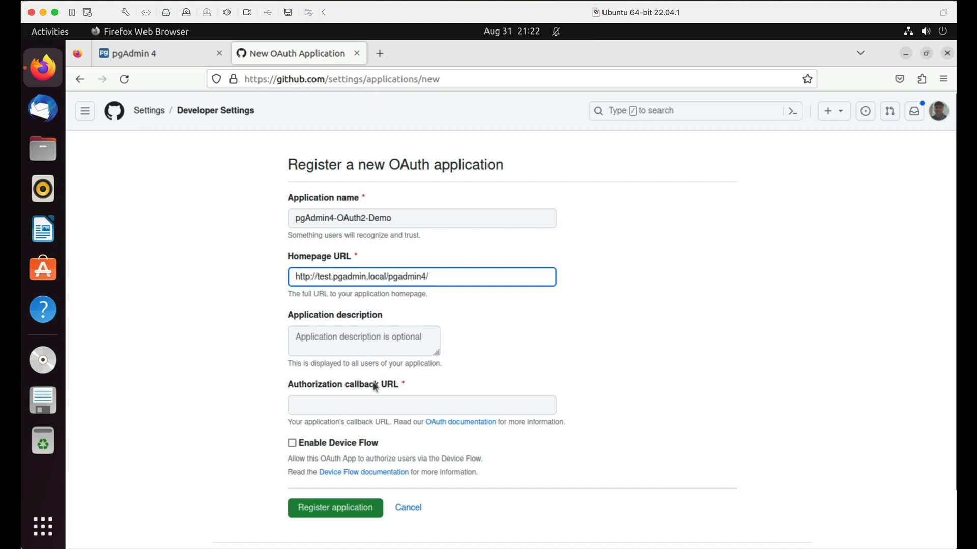
pyautogui.moveTo(443, 270)
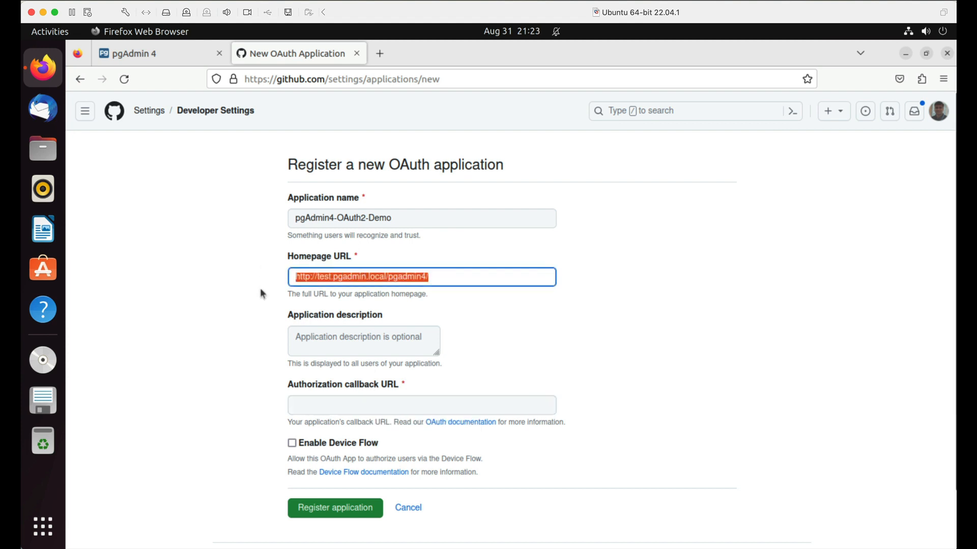
pyautogui.write('http://test.pgadmin.local/pgadmin4//')
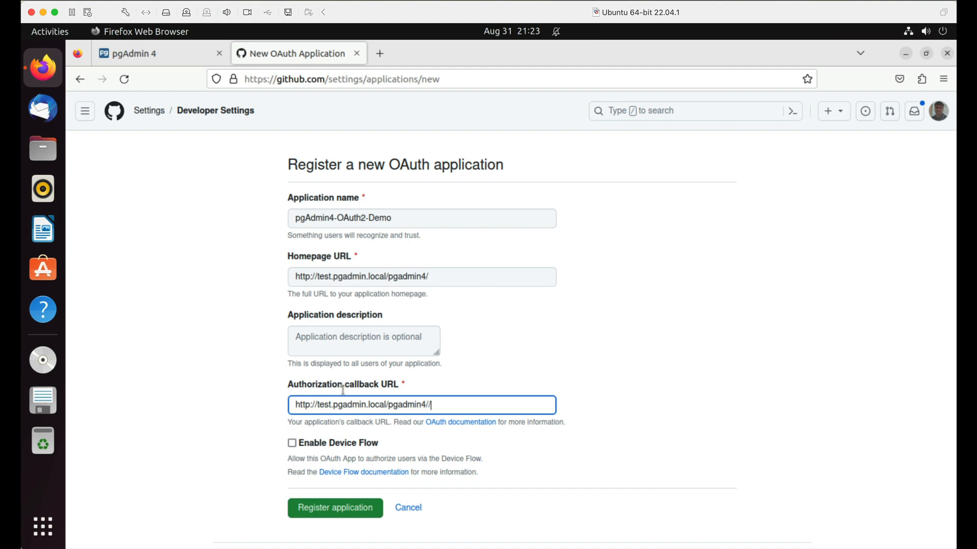
pyautogui.press('BackSpace')
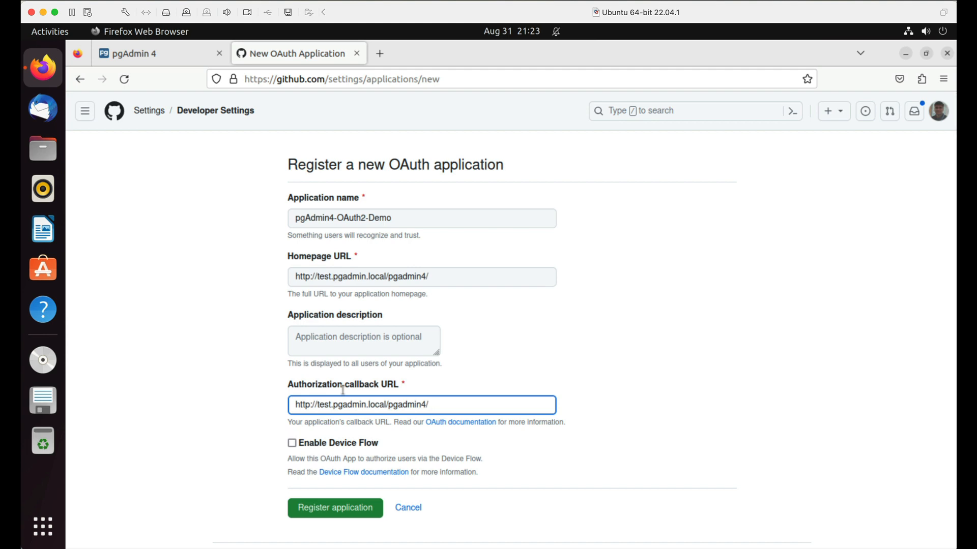
pyautogui.write('oauth2')
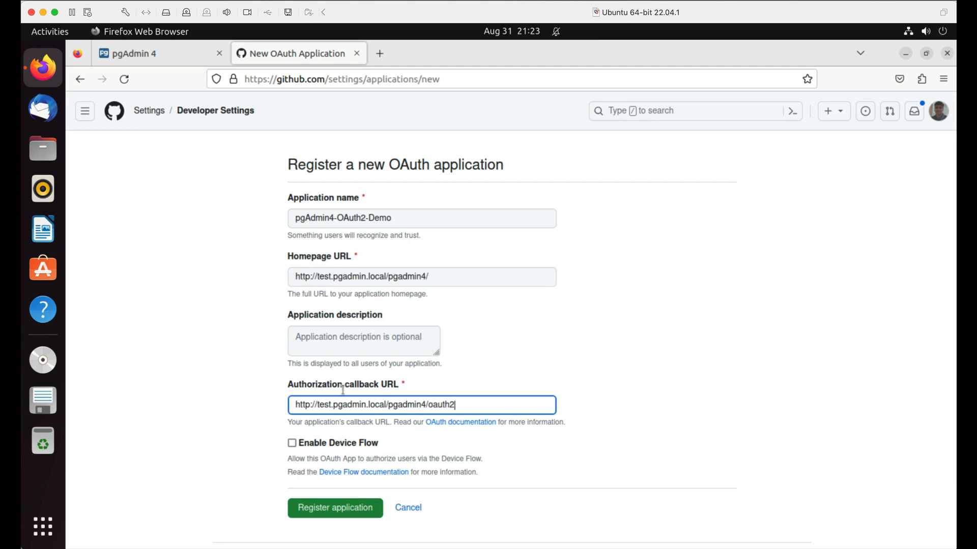
pyautogui.write('/aut')
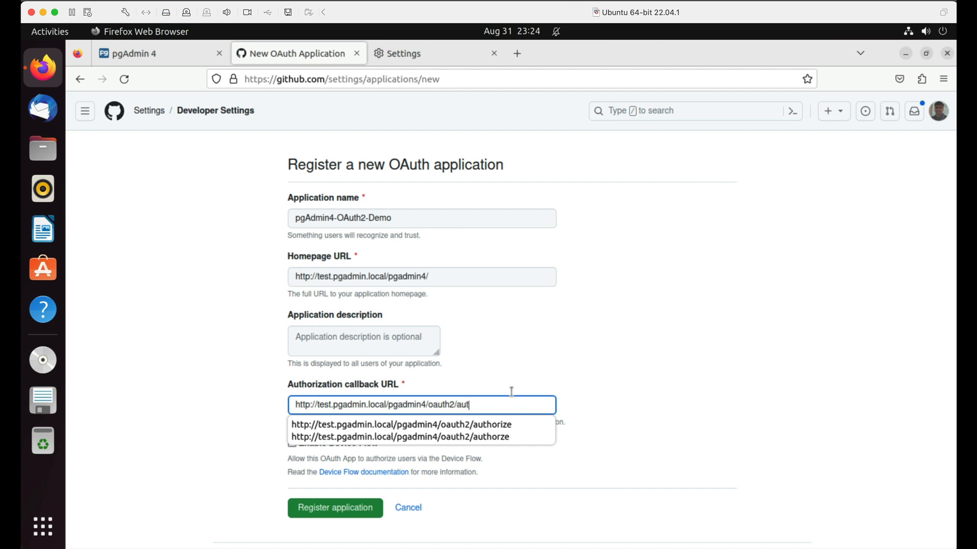
pyautogui.write('horize')
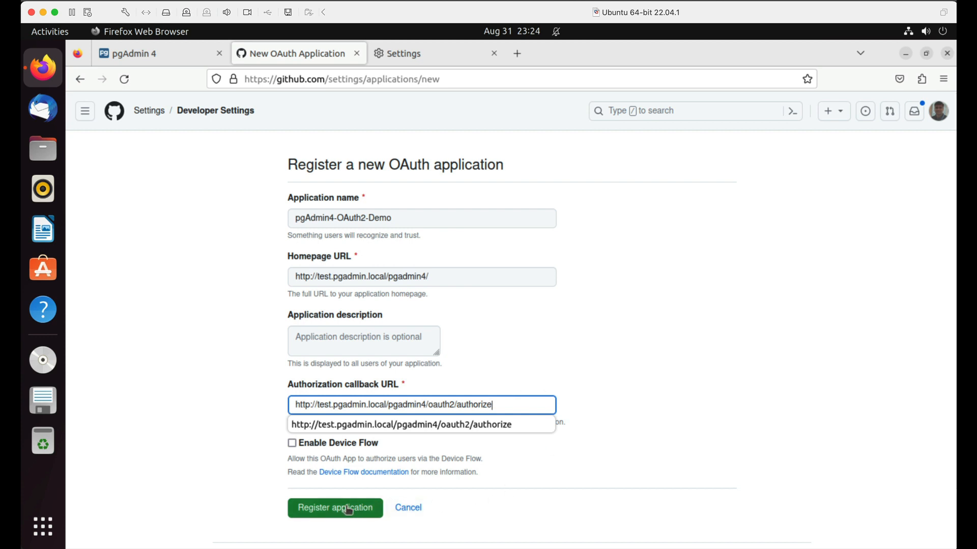
# Step: Register the pgAdmin4-OAuth2-Demo app and generate a new client secret
pyautogui.click(335, 507)
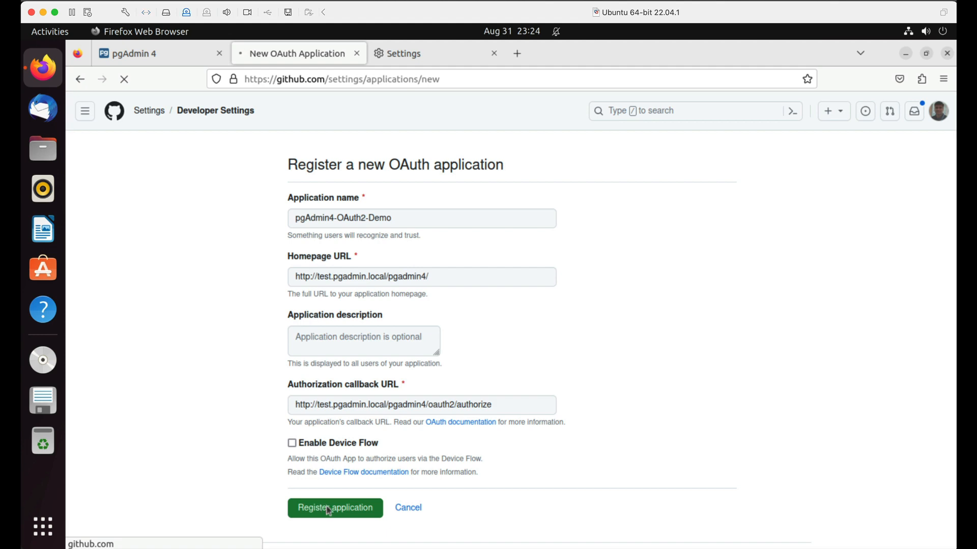
pyautogui.click(334, 508)
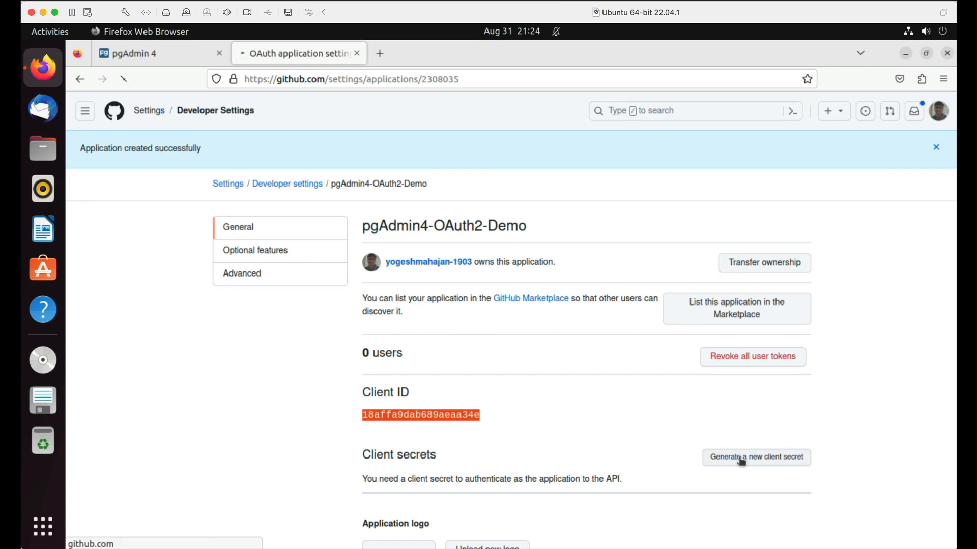
pyautogui.click(755, 457)
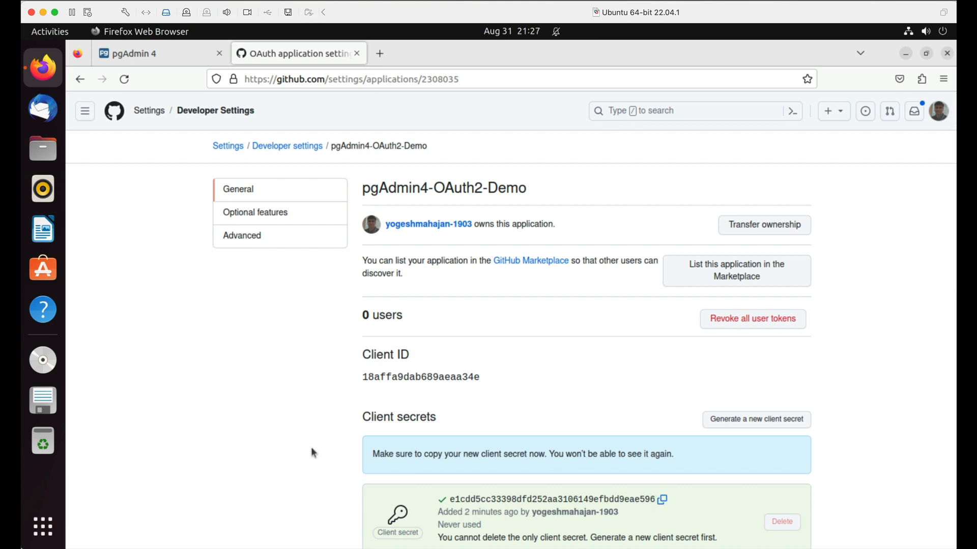
# Step: Update the application to save its settings
pyautogui.scroll(-3)
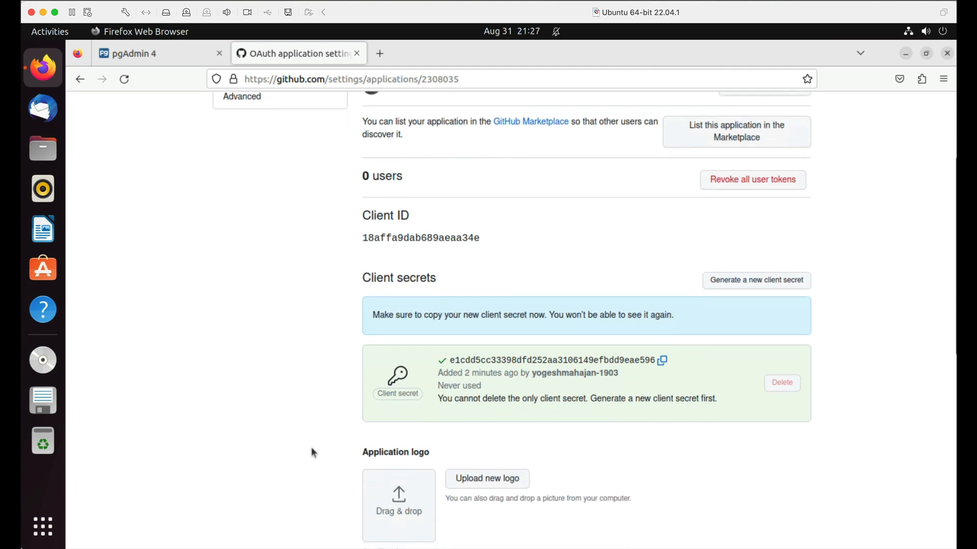
pyautogui.scroll(-3)
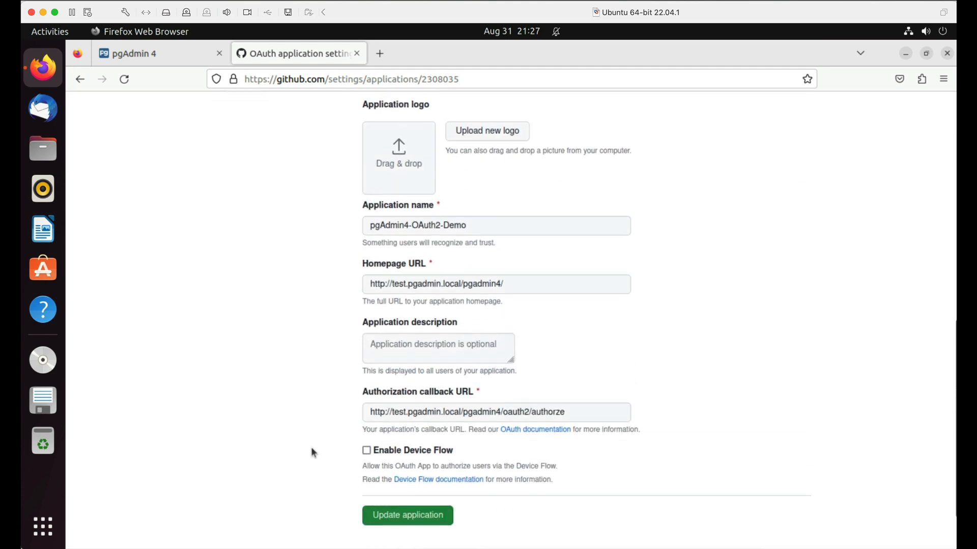
pyautogui.click(408, 515)
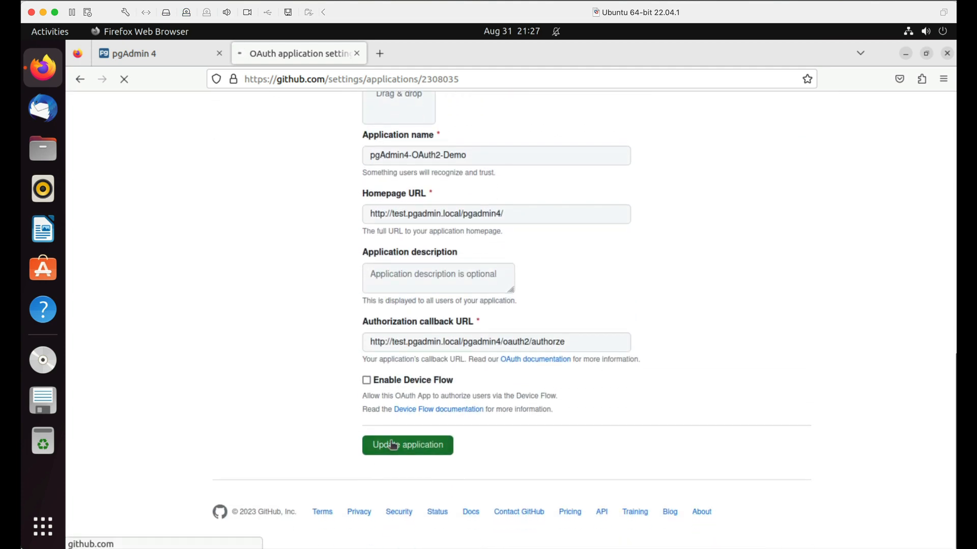
pyautogui.click(407, 444)
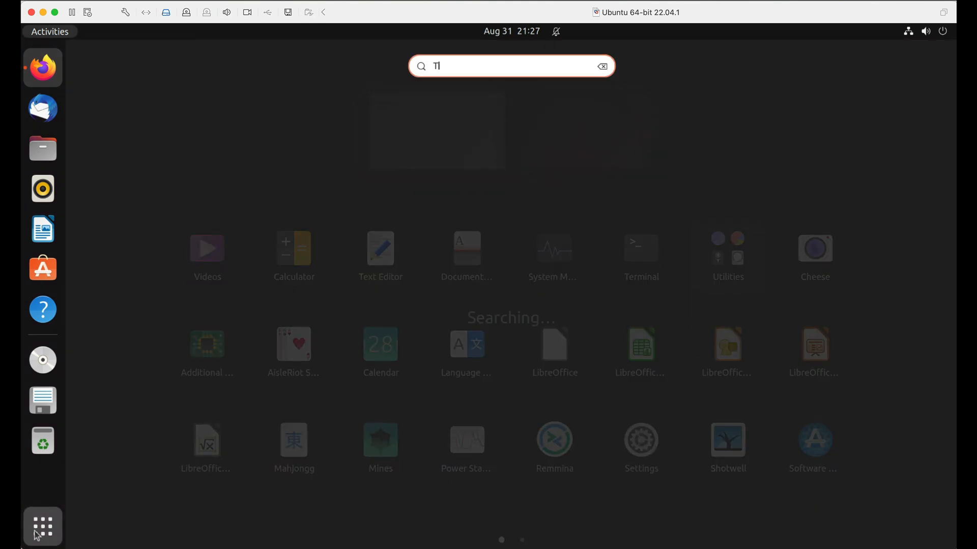
# Step: Open /etc/pgadmin/config_system.py in vi as root from Terminal
pyautogui.click(641, 249)
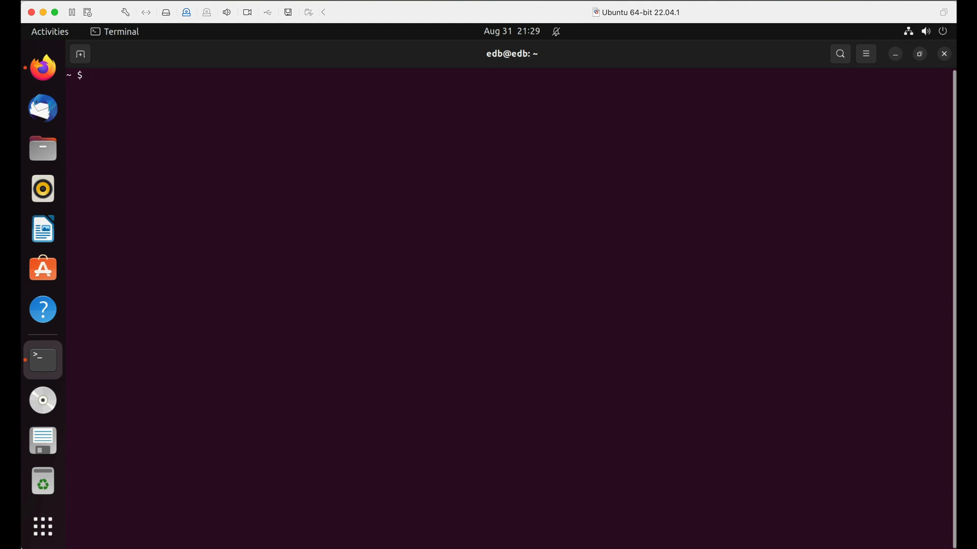
pyautogui.write('sudo vi')
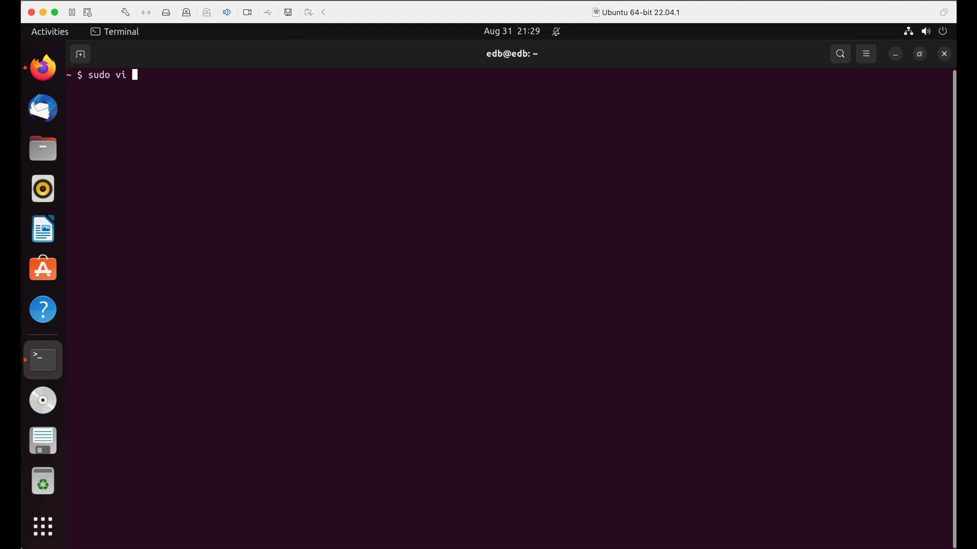
pyautogui.write('/etc/pg')
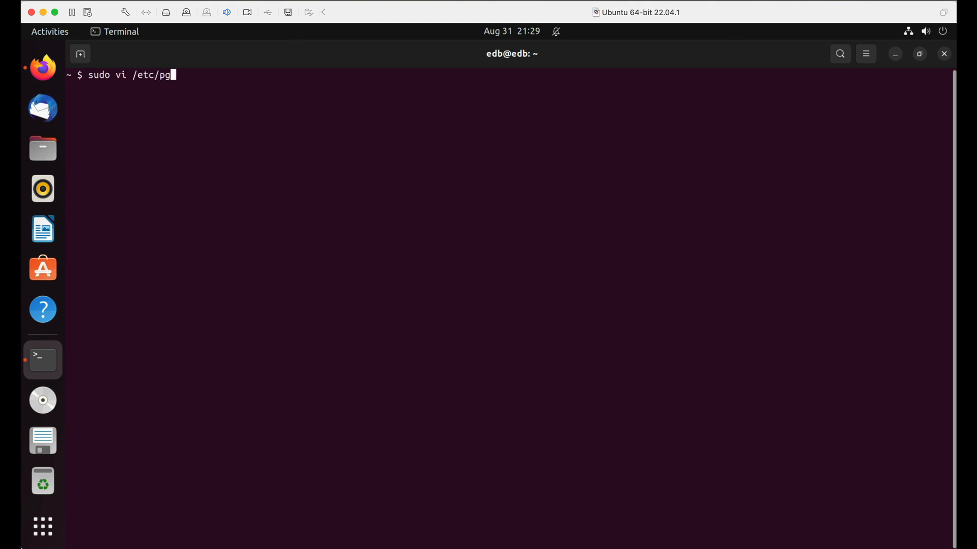
pyautogui.write('admin/con')
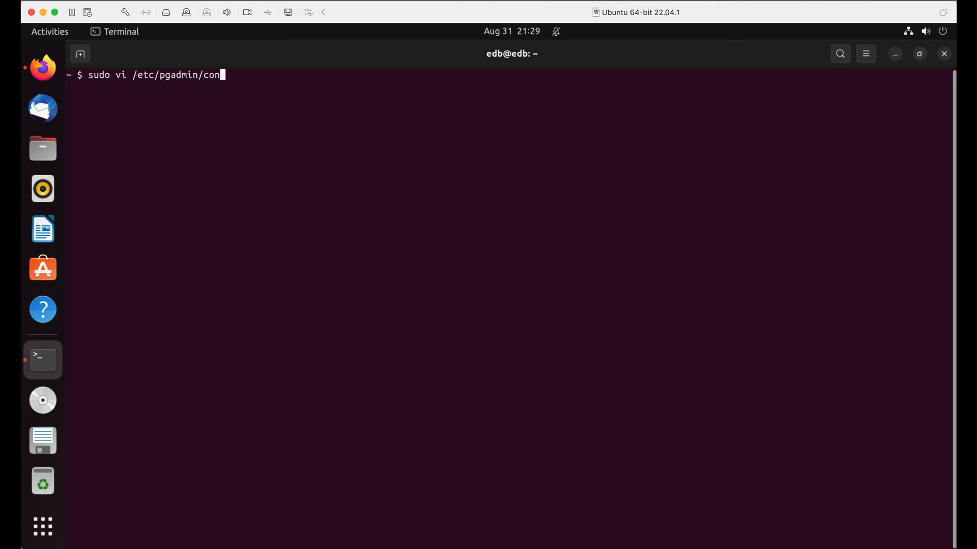
# Step: Add AUTHENTICATION_SOURCES=['internal','oauth2'] and start a new line
pyautogui.rightClick(199, 142)
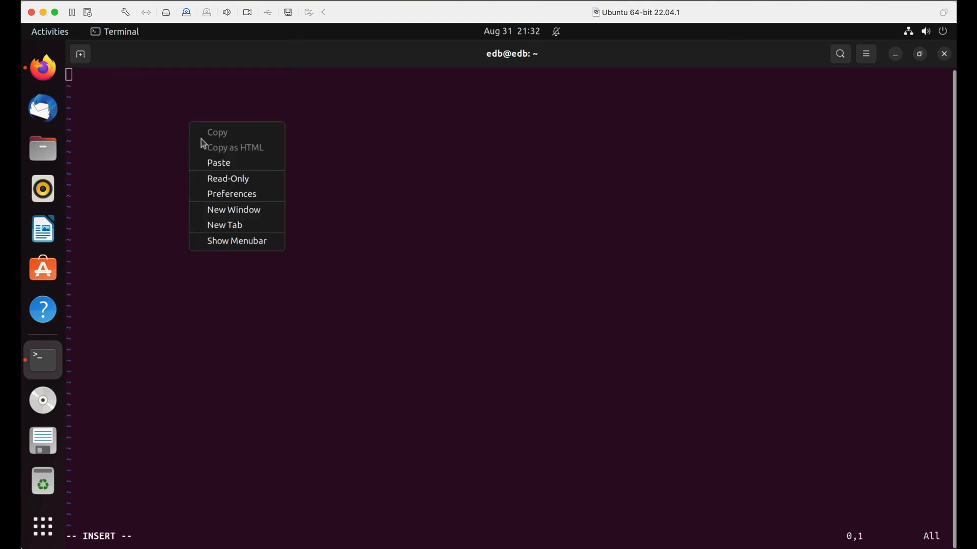
pyautogui.click(218, 163)
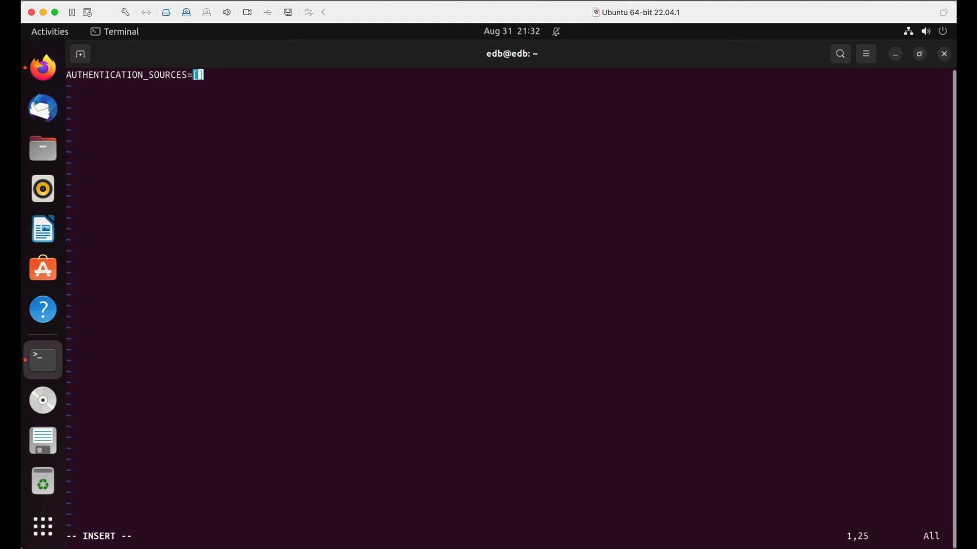
pyautogui.write("['in")
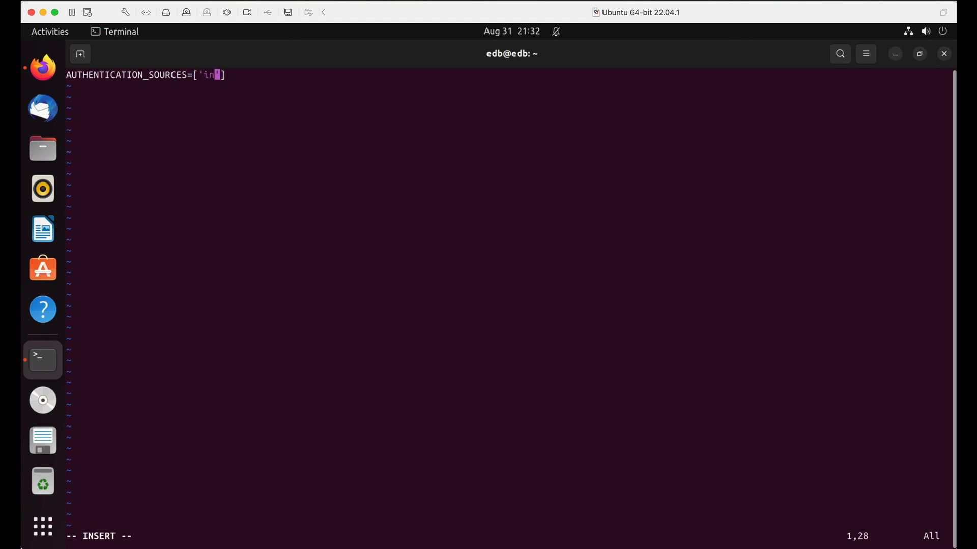
pyautogui.write('ternal')
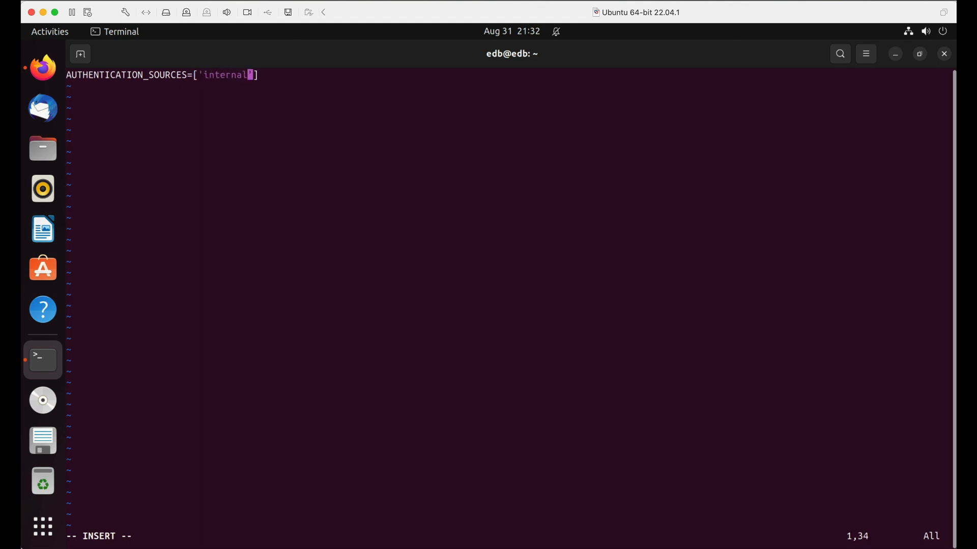
pyautogui.write(',')
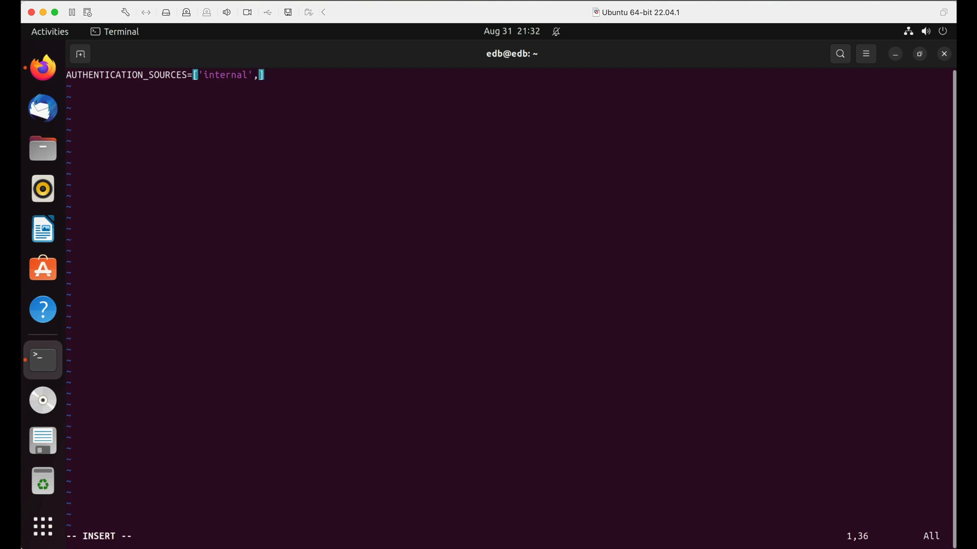
pyautogui.write("''")
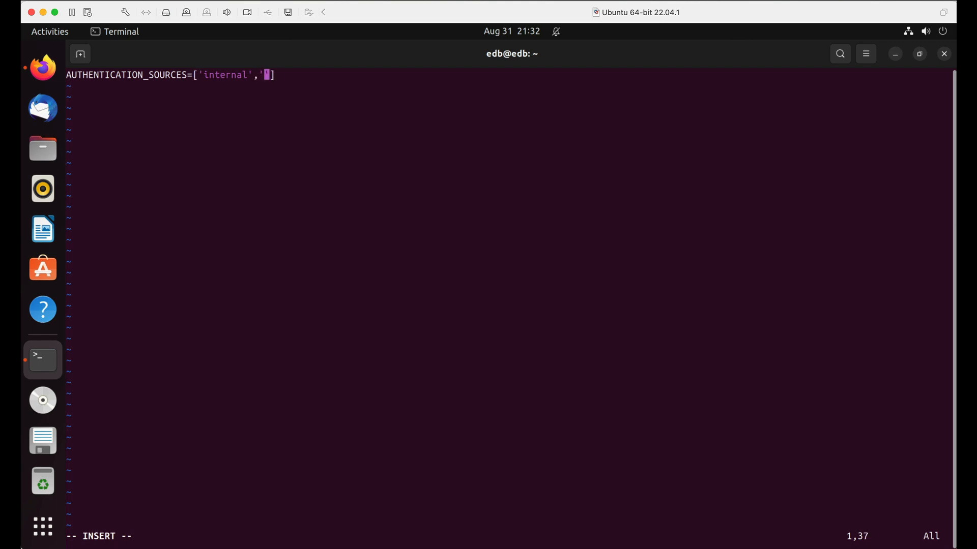
pyautogui.write('oauth2')
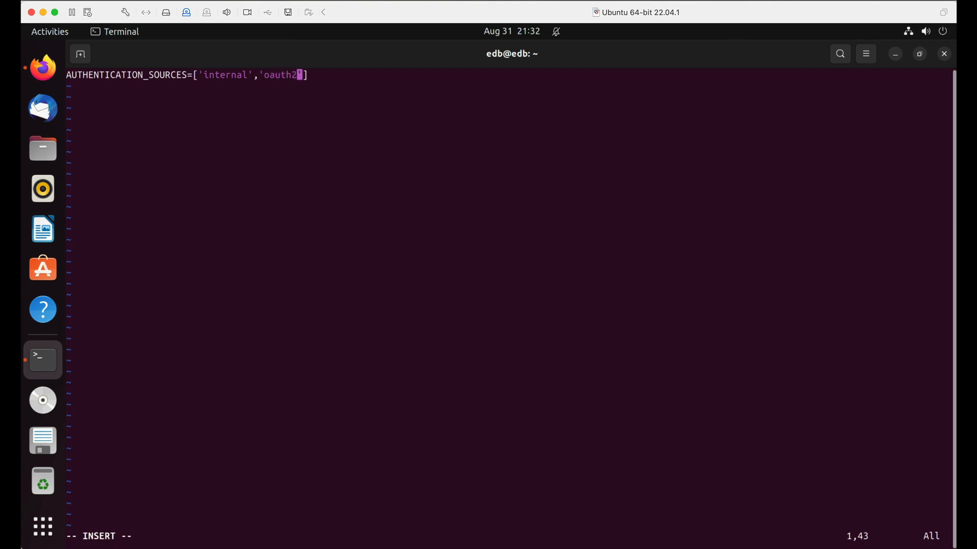
pyautogui.press('Return')
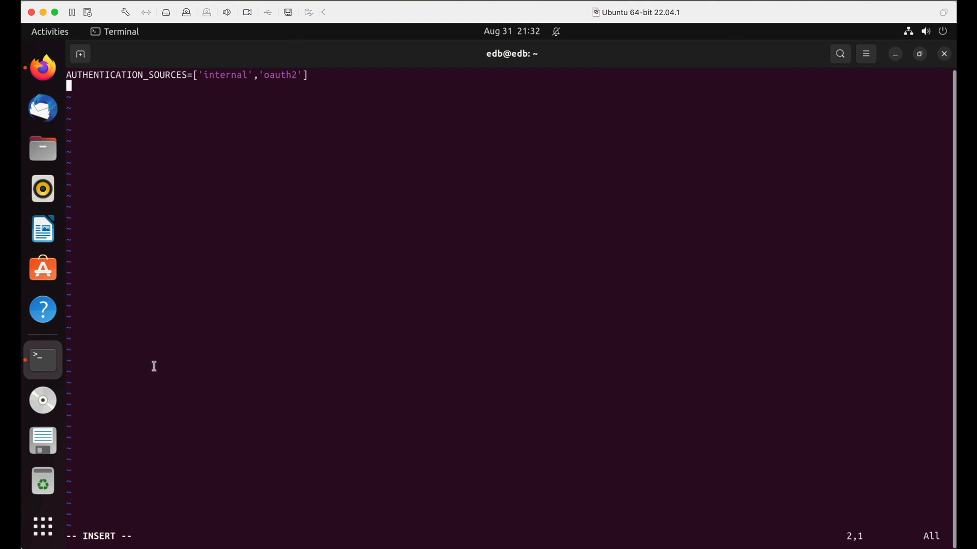
pyautogui.moveTo(34, 59)
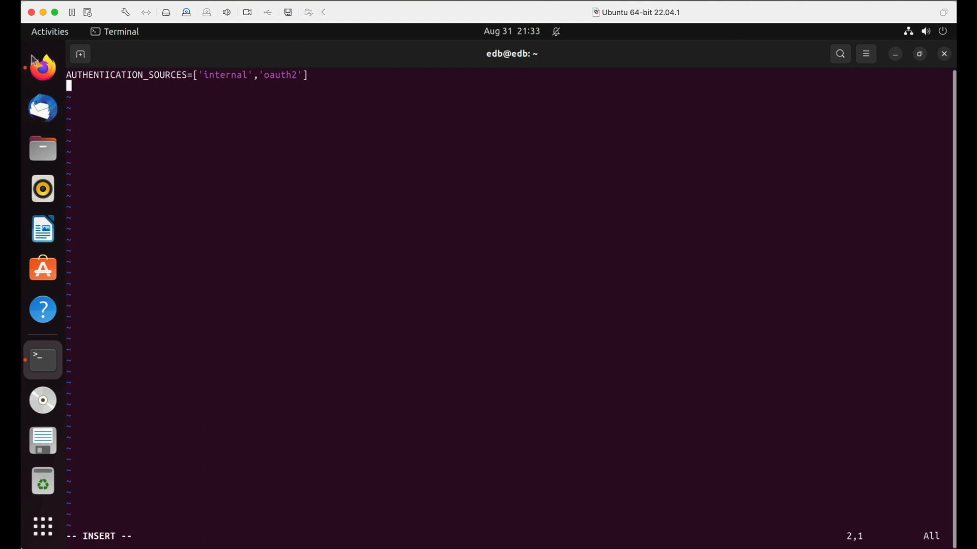
# Step: Scroll the config.py documentation to the OAUTH2_CONFIG example block
pyautogui.click(42, 66)
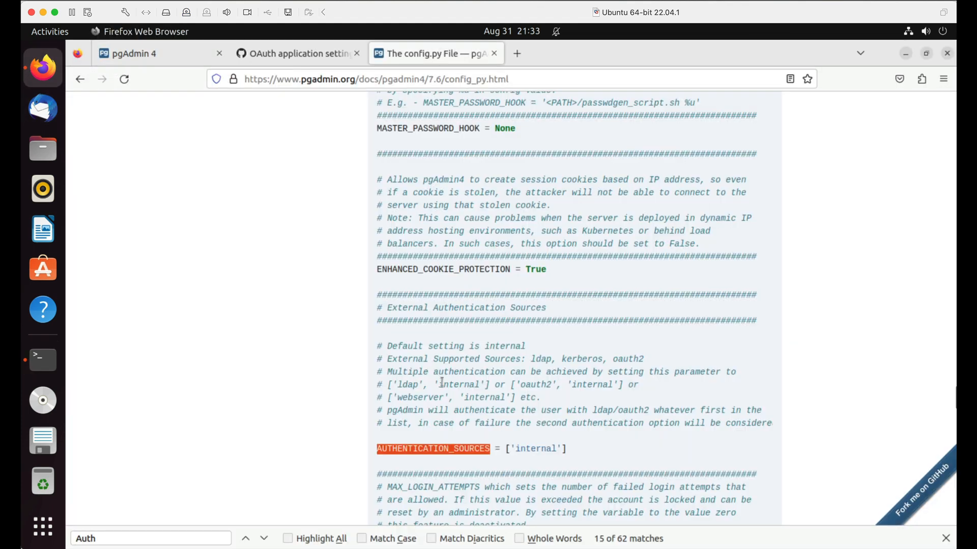
pyautogui.scroll(-3)
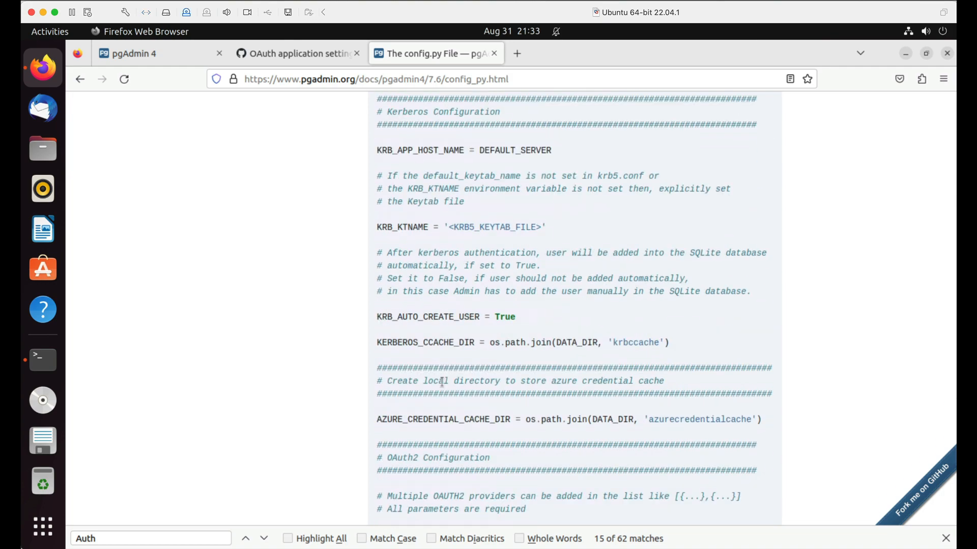
pyautogui.scroll(-3)
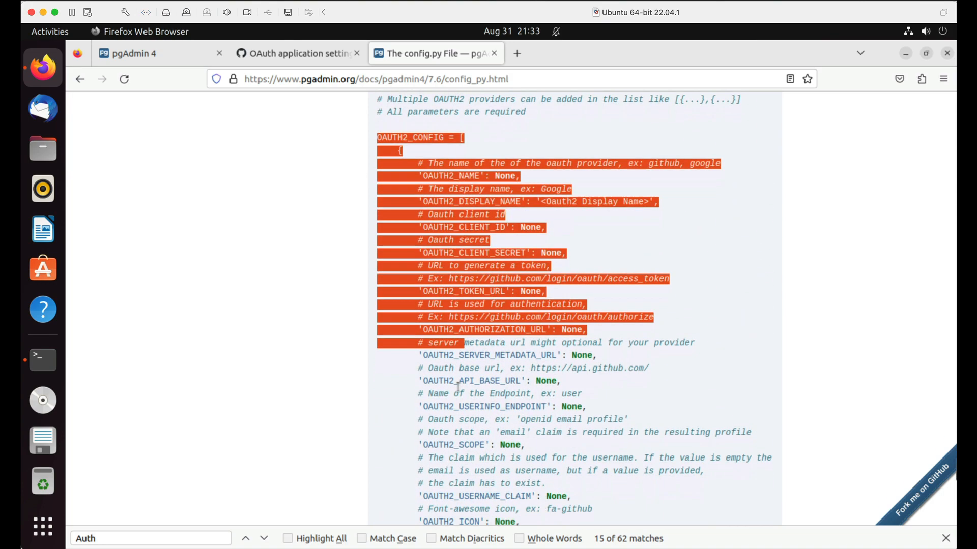
pyautogui.scroll(-3)
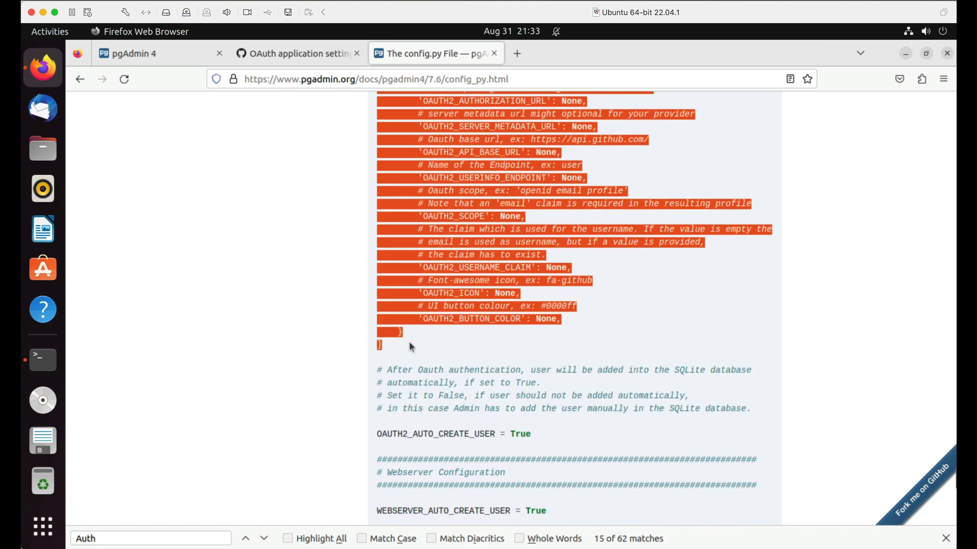
pyautogui.moveTo(124, 339)
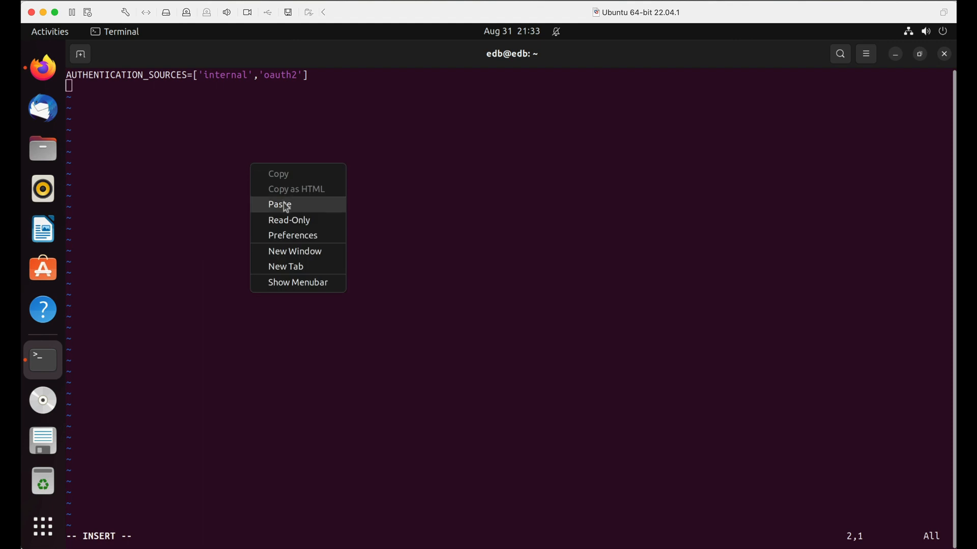
# Step: Paste OAUTH2_CONFIG and set name 'github' and display name 'Login with Github'
pyautogui.click(280, 204)
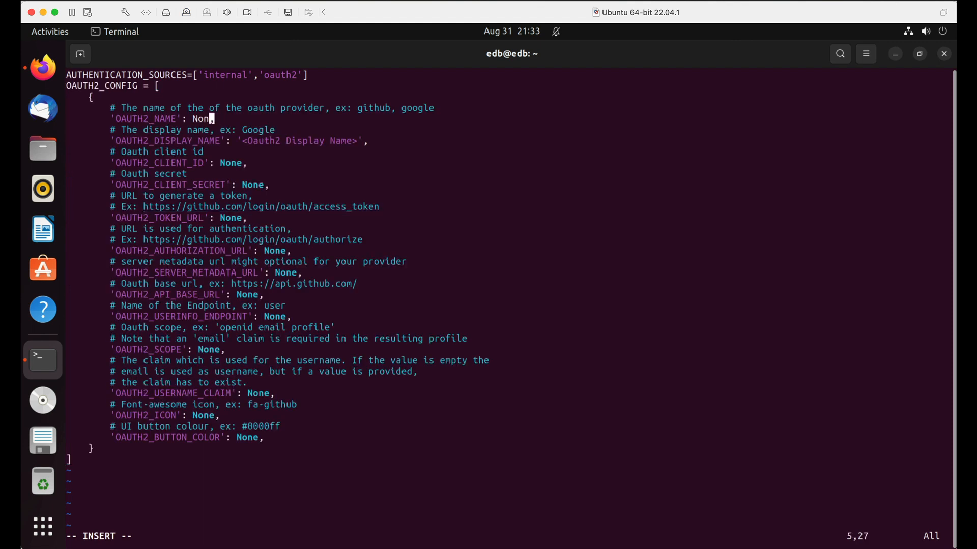
pyautogui.press('BackSpace')
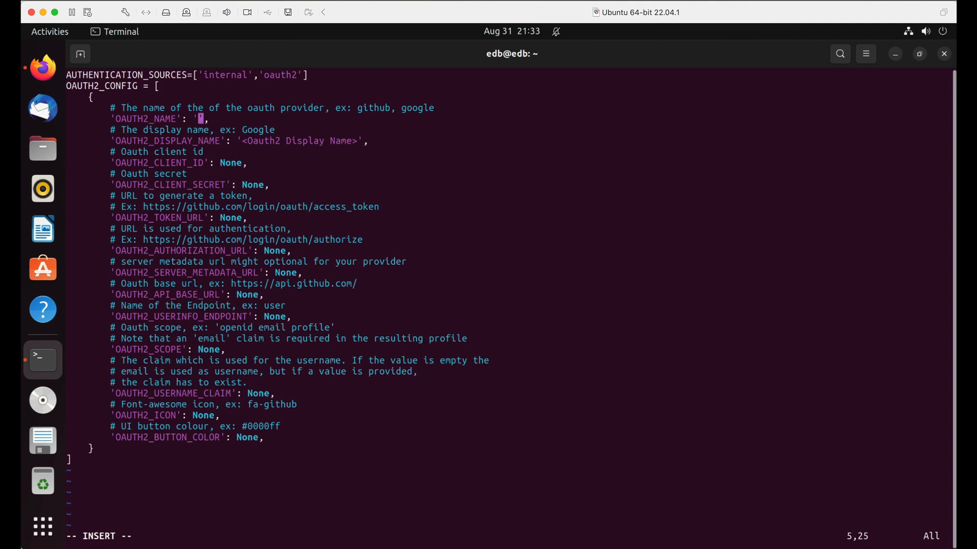
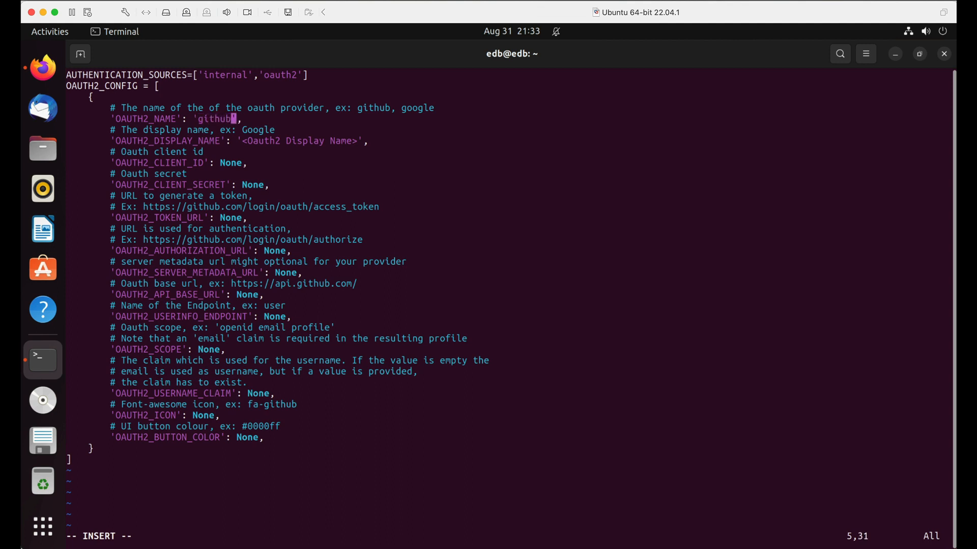
pyautogui.press('Down')
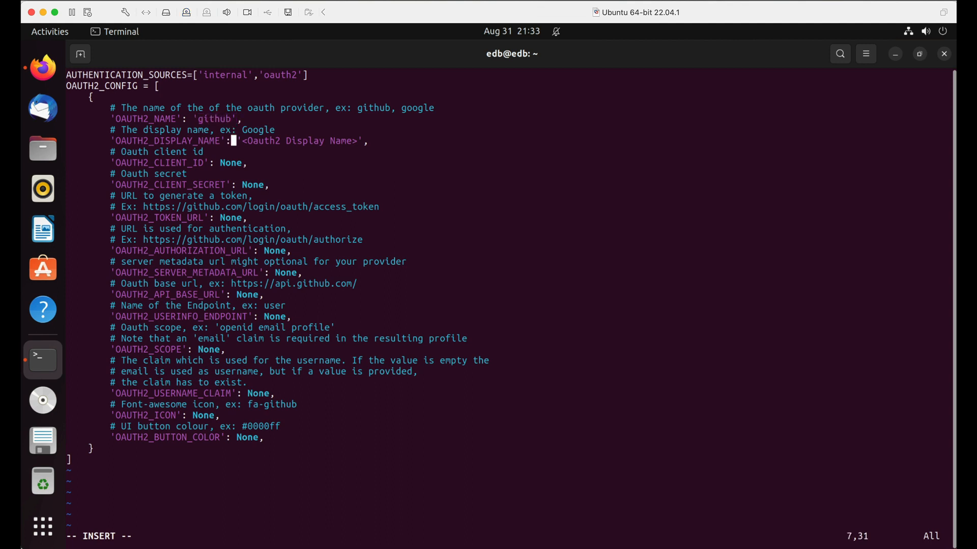
pyautogui.press('End')
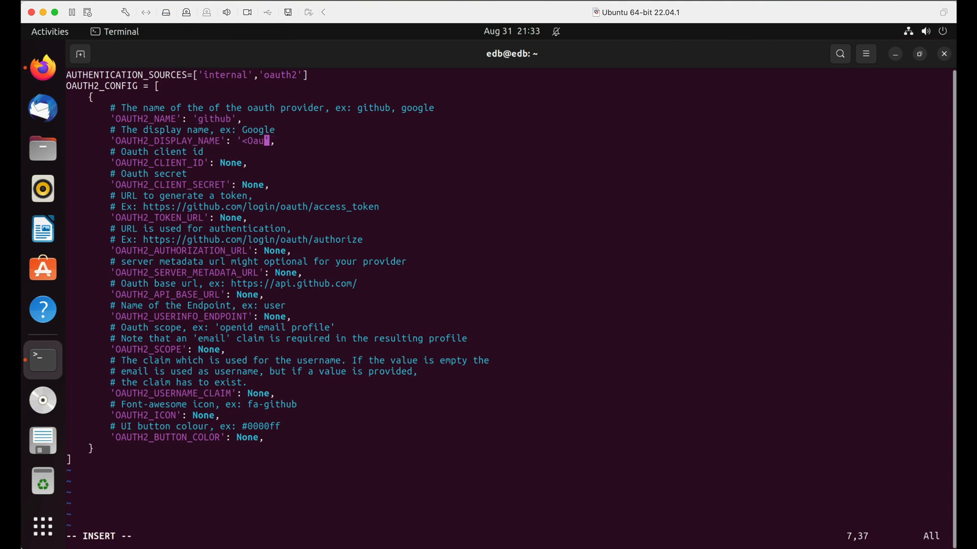
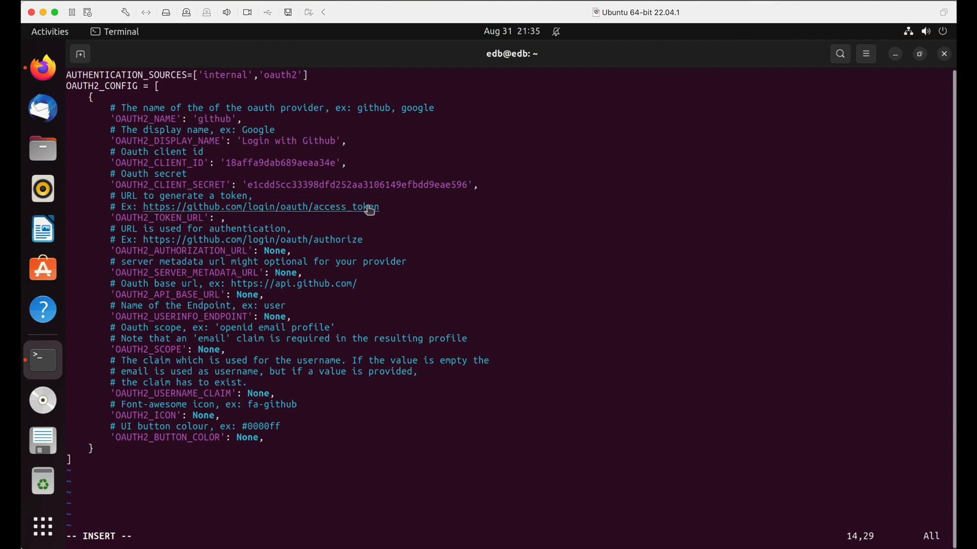
pyautogui.rightClick(367, 207)
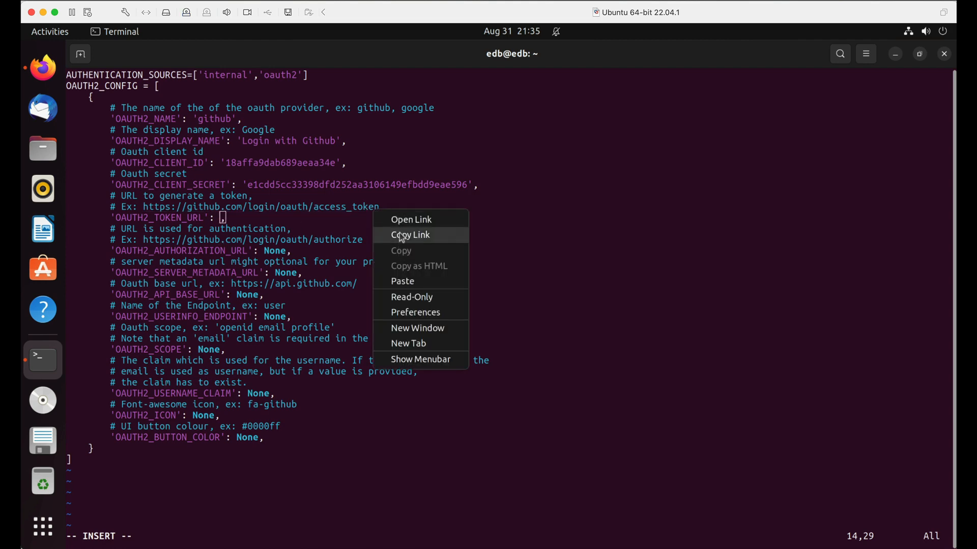
pyautogui.click(403, 281)
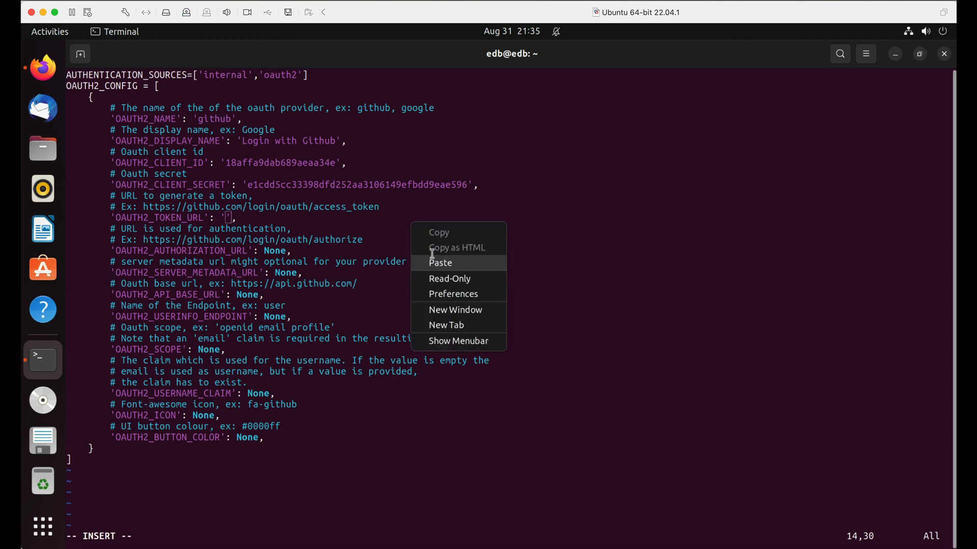
pyautogui.click(439, 262)
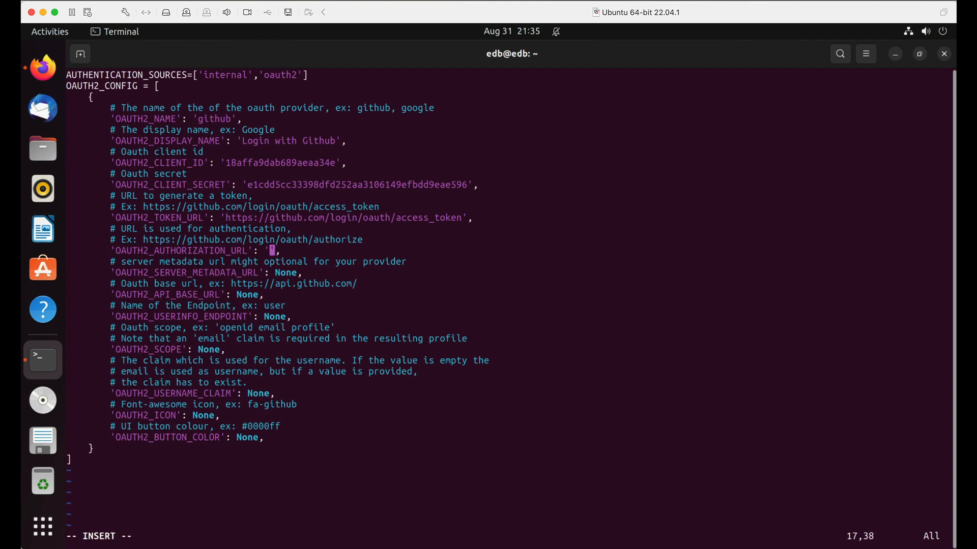
pyautogui.write('https://github.com/login/oauth/authorize')
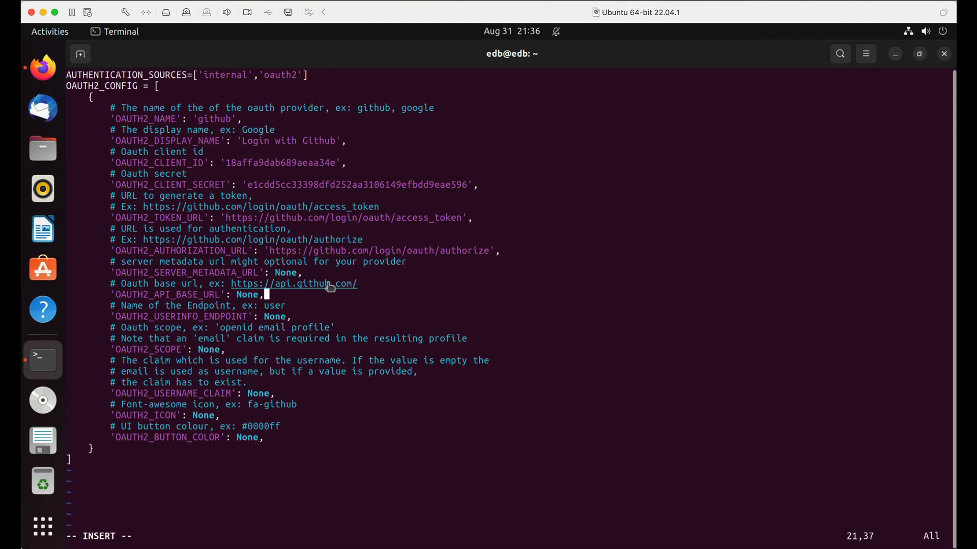
pyautogui.moveTo(363, 305)
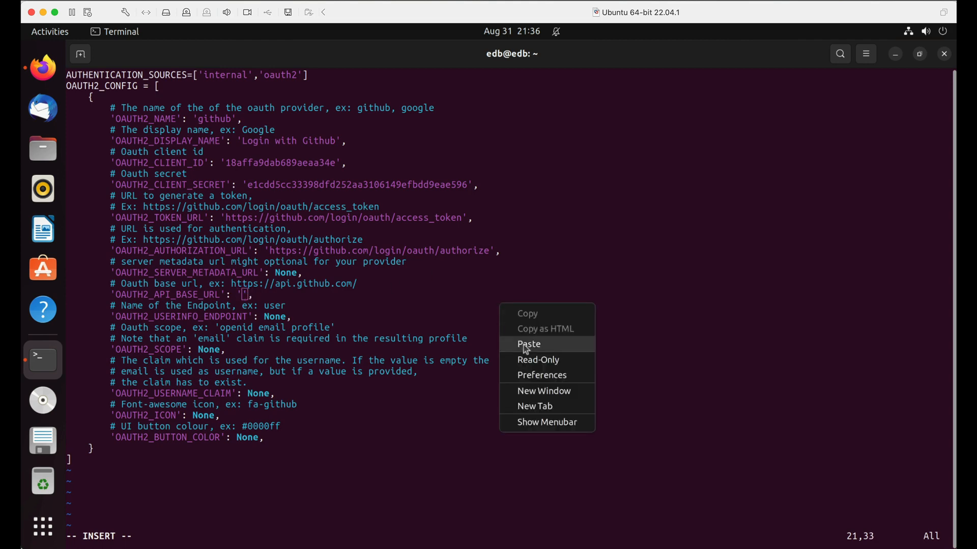
pyautogui.click(528, 343)
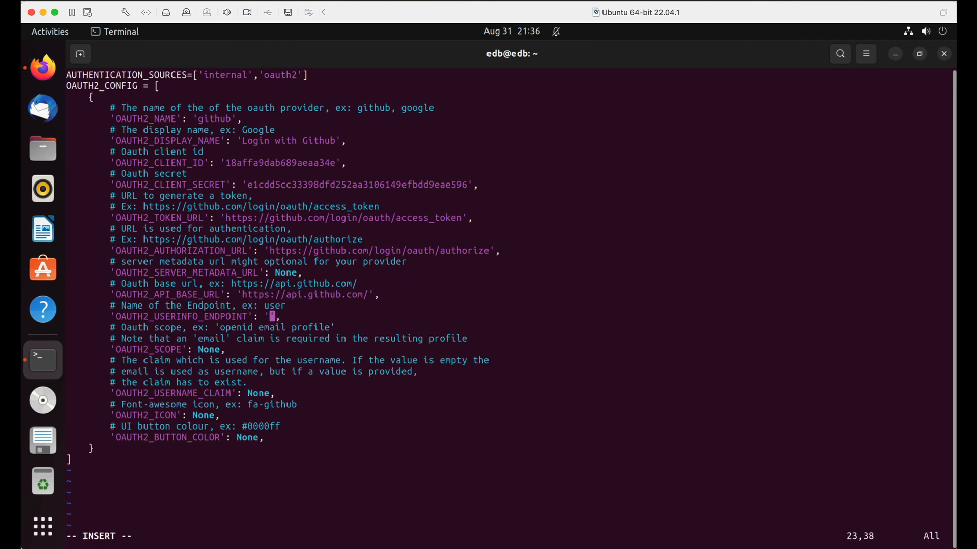
# Step: Set userinfo endpoint 'user', scope 'email' and icon 'fa-github'
pyautogui.write('user')
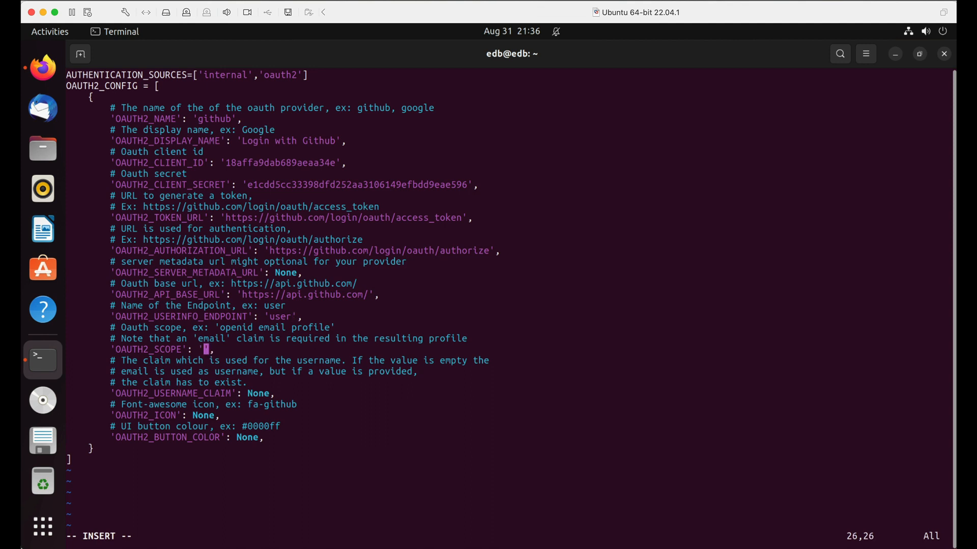
pyautogui.write('email')
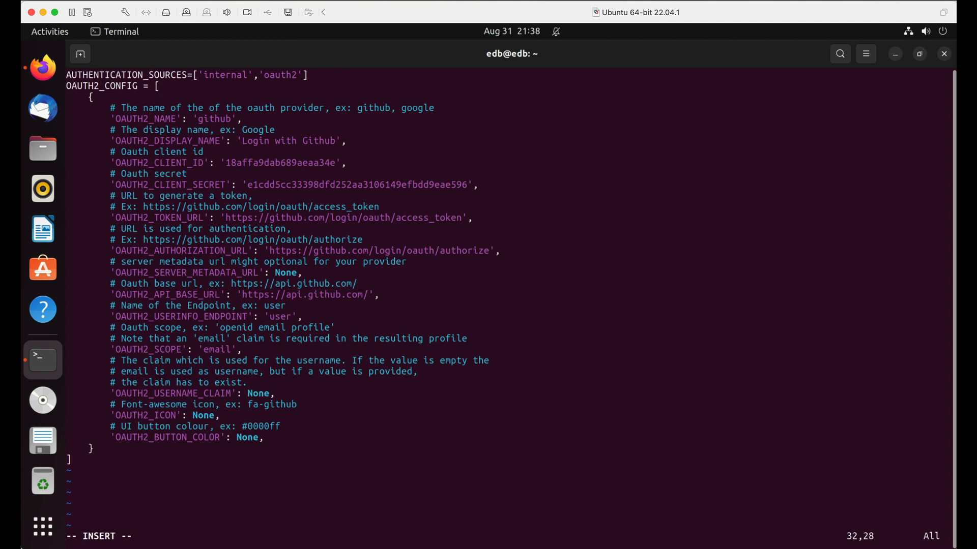
pyautogui.write("'fa-'")
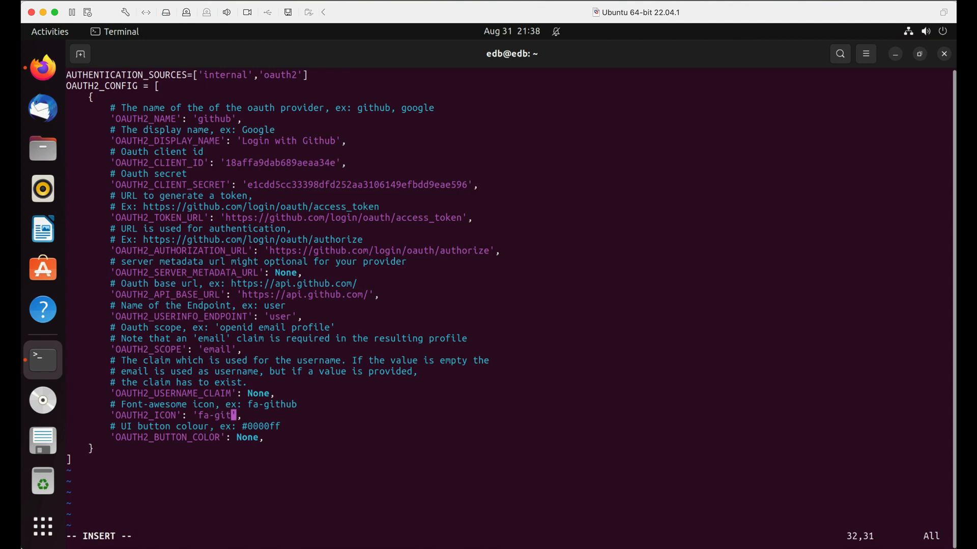
pyautogui.write('hub')
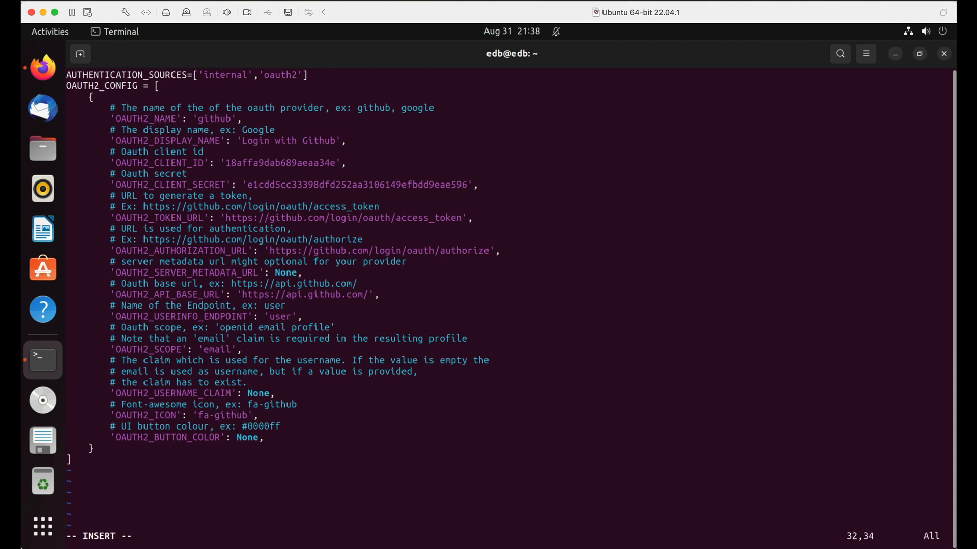
pyautogui.moveTo(253, 437)
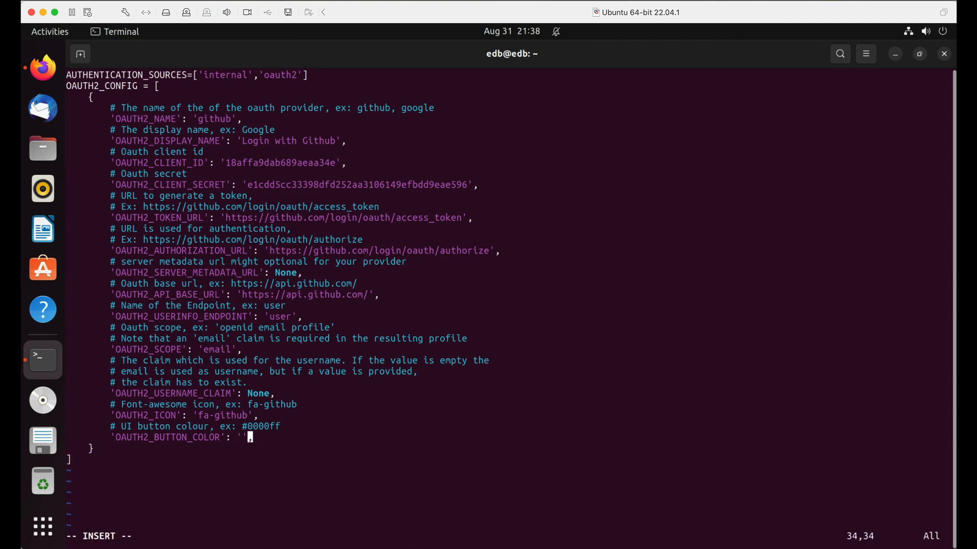
# Step: Set the button colour to '#0000ff', then save and quit vim
pyautogui.press('Left')
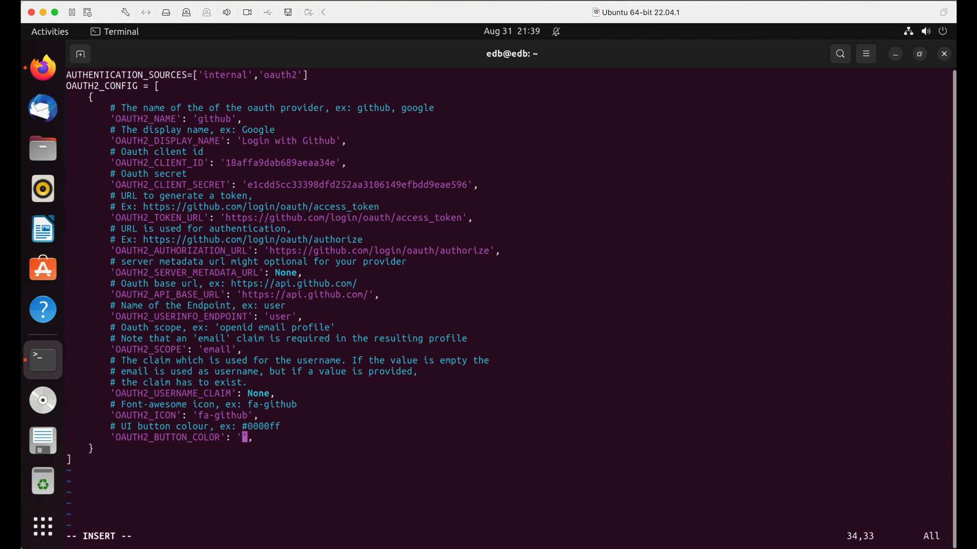
pyautogui.write('#00')
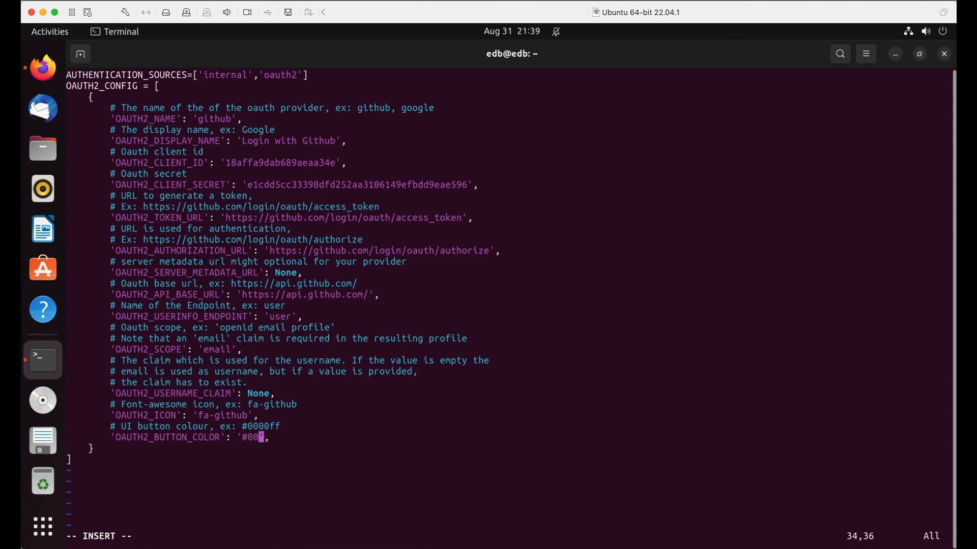
pyautogui.write('0ff')
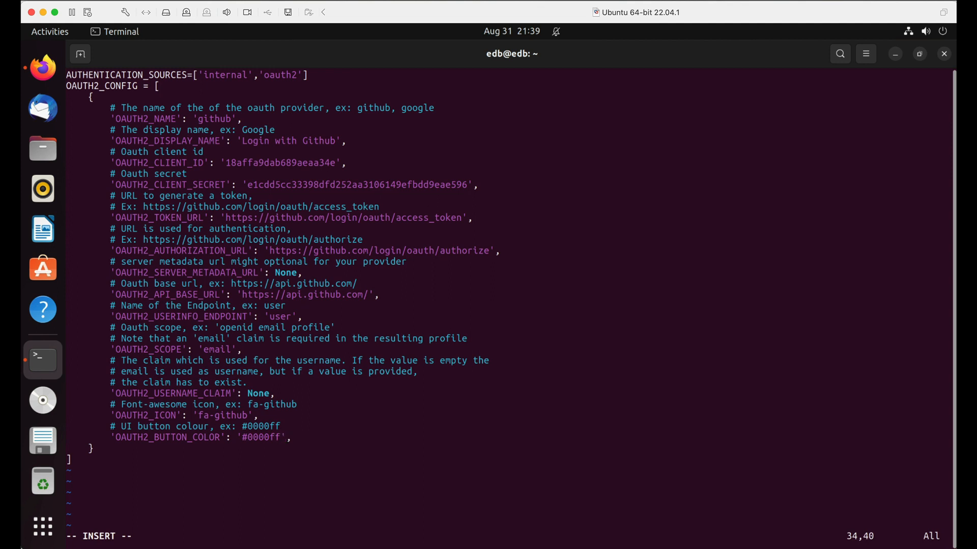
pyautogui.press('Left')
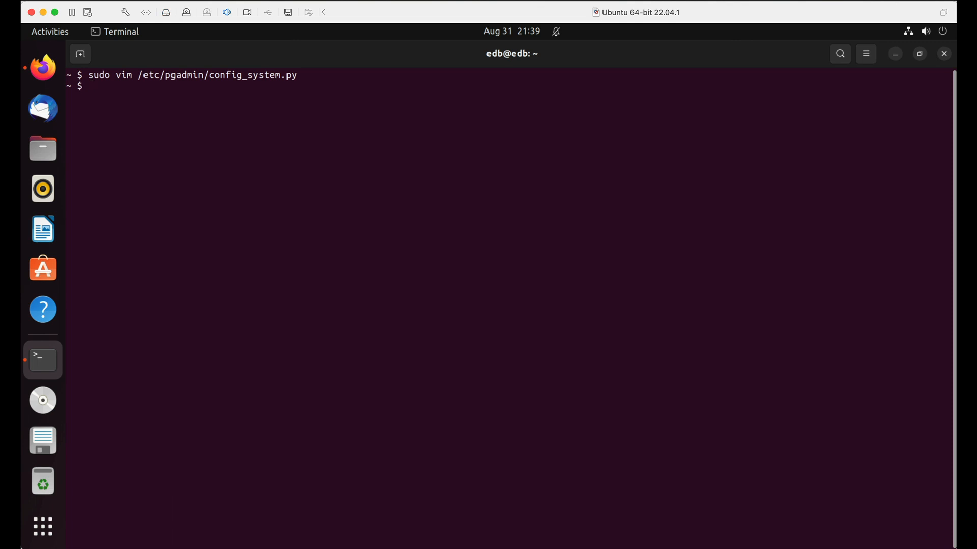
# Step: Run sudo systemctl restart apache2 and return to the browser
pyautogui.write('sudo system')
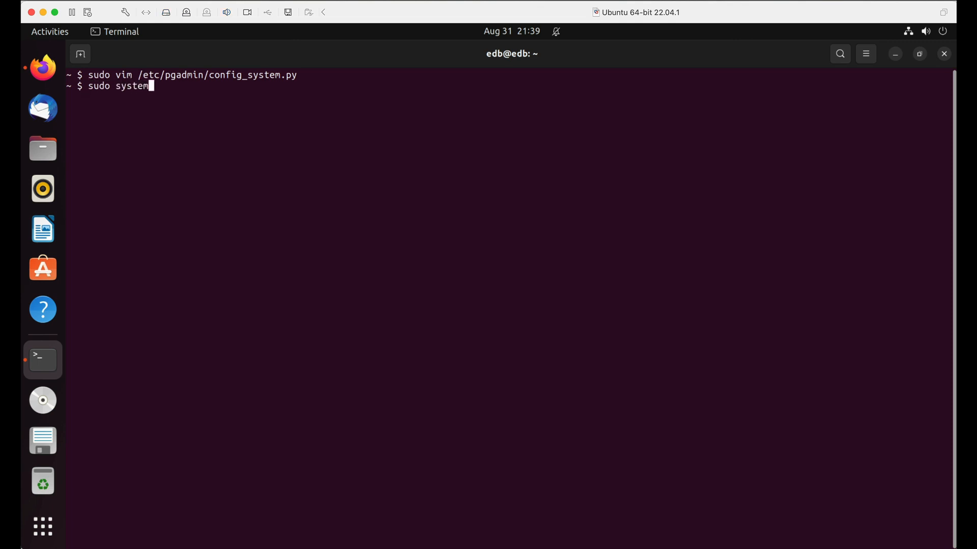
pyautogui.write('ctl')
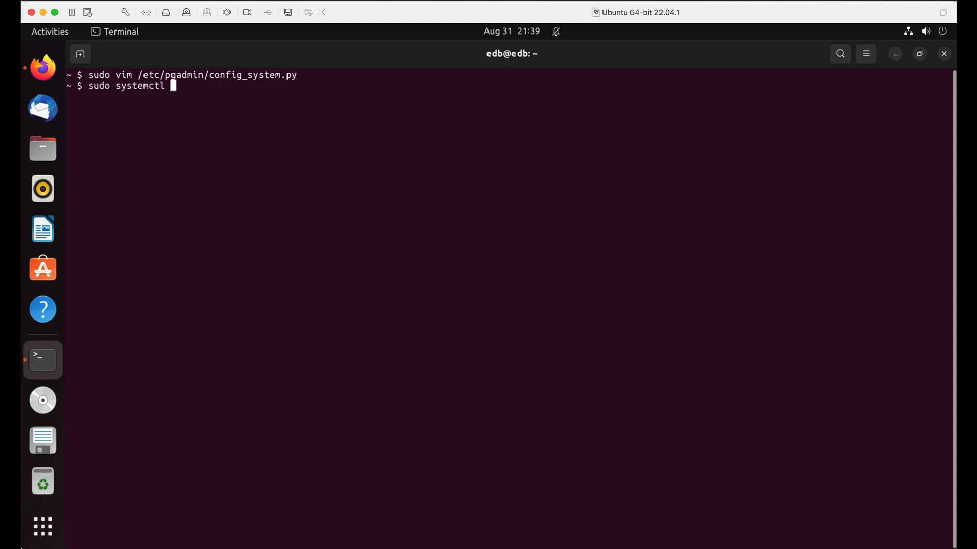
pyautogui.write('restart apache2')
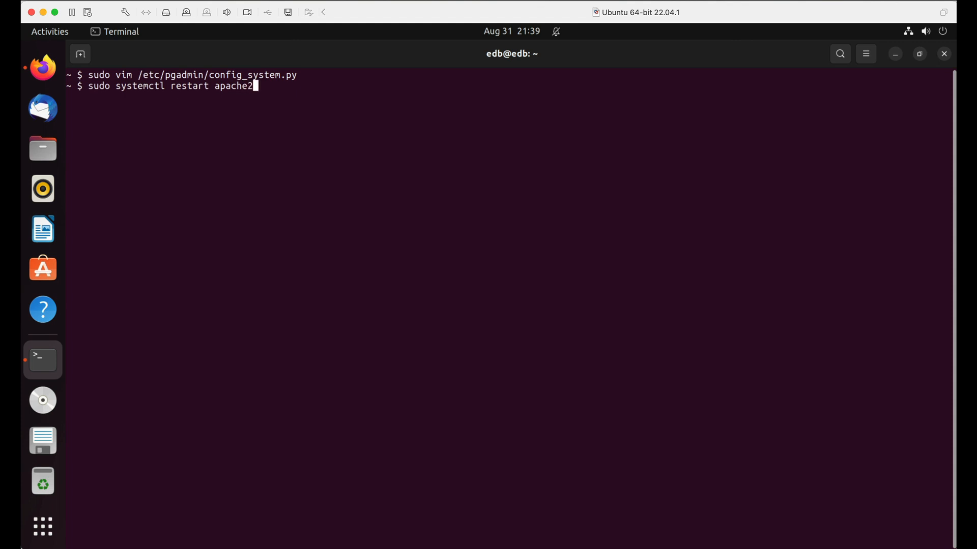
pyautogui.press('Return')
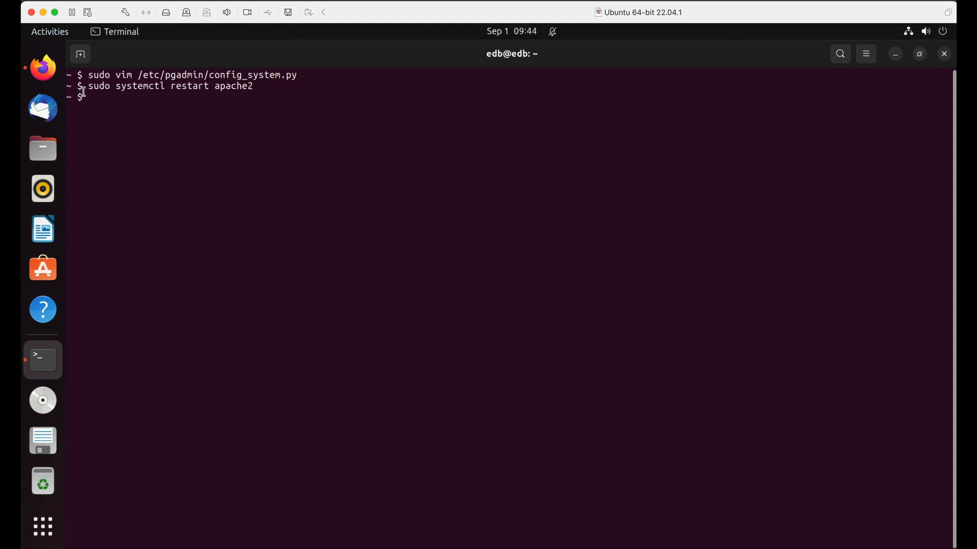
pyautogui.click(42, 67)
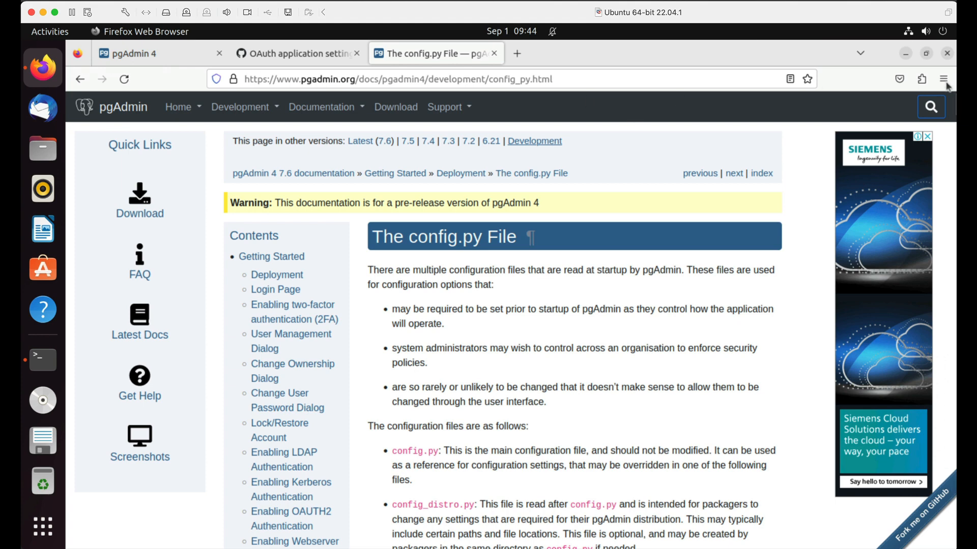
pyautogui.click(943, 79)
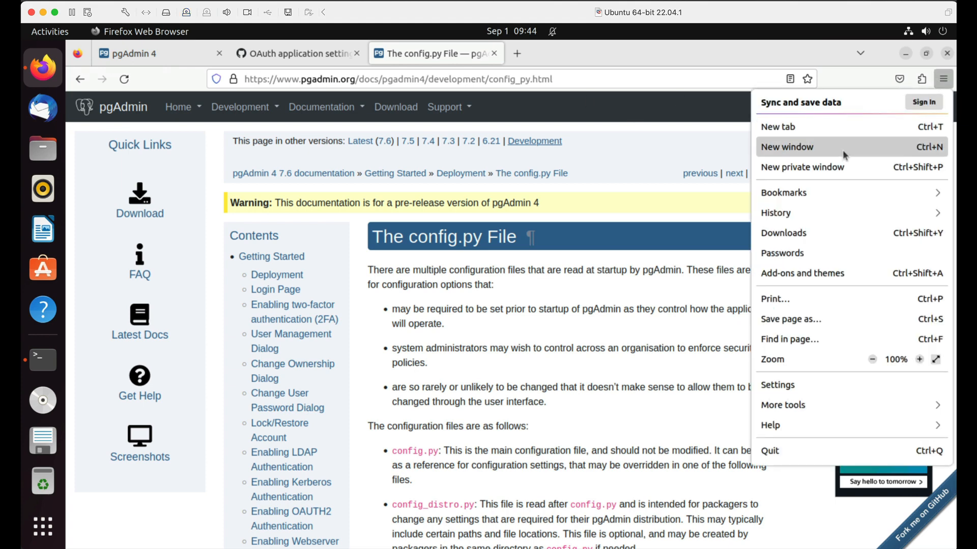
pyautogui.click(802, 167)
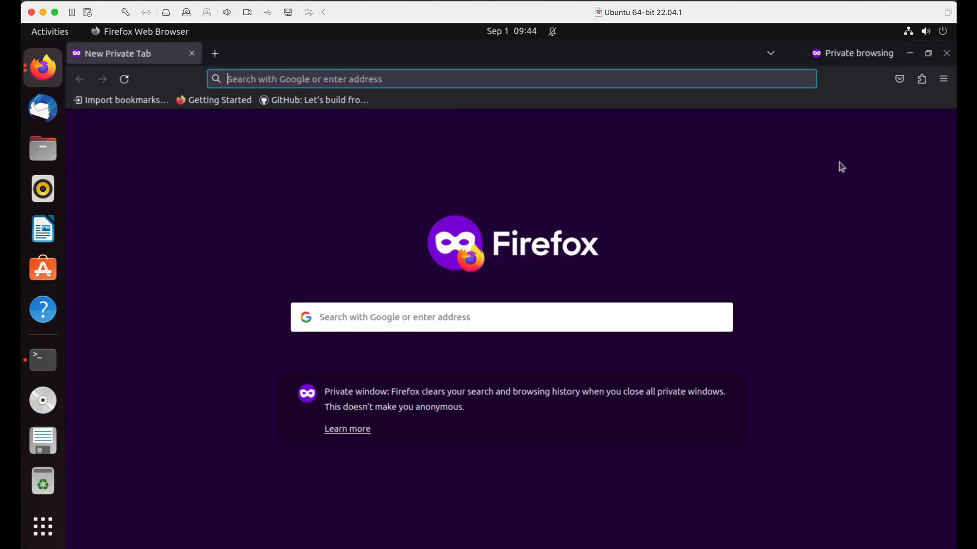
pyautogui.write('http://test.pgadmin.local/pgadmin4/l')
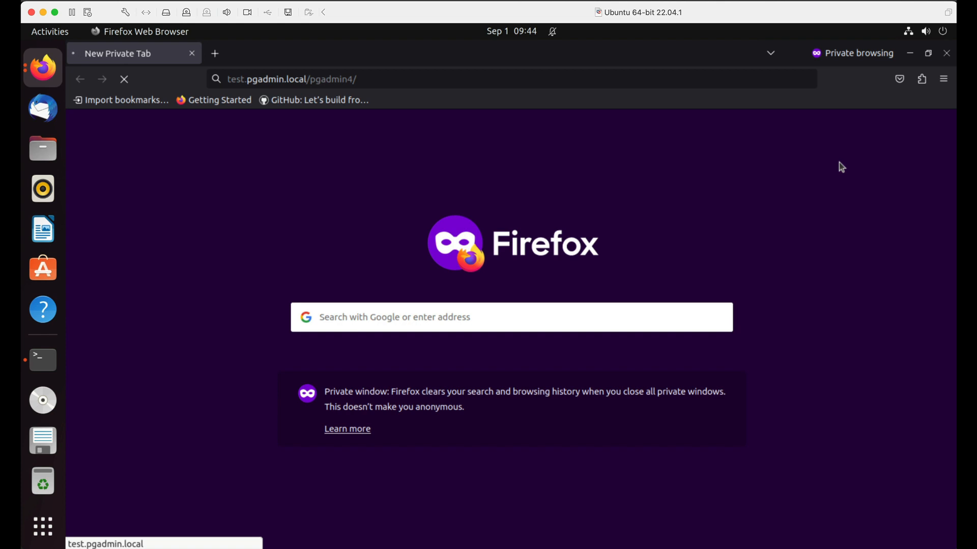
pyautogui.press('Return')
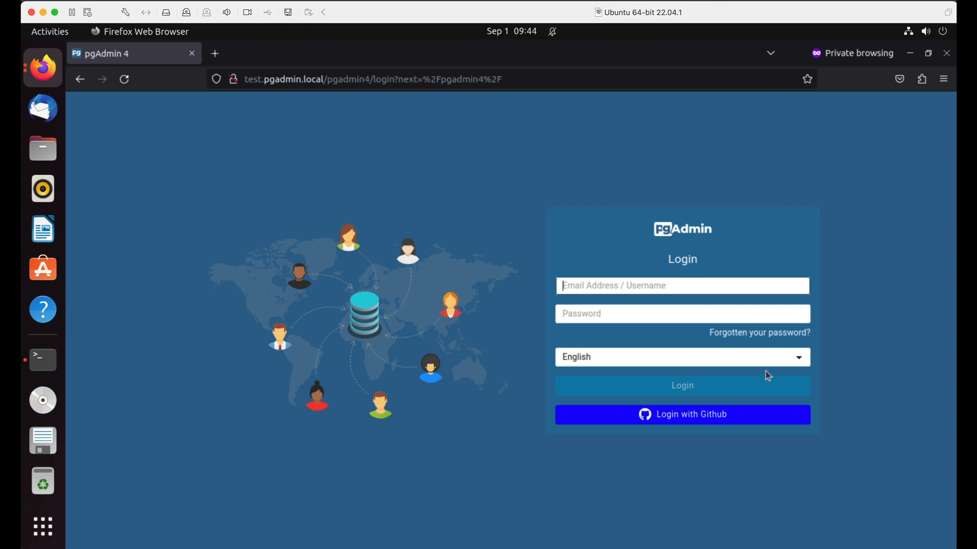
pyautogui.moveTo(721, 416)
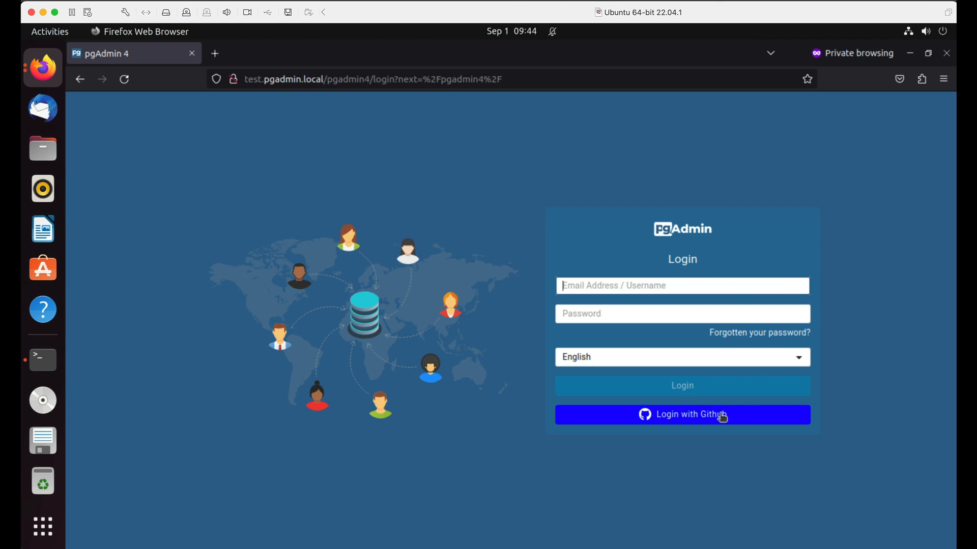
# Step: Start 'Login with Github' and submit the GitHub username and password
pyautogui.click(682, 415)
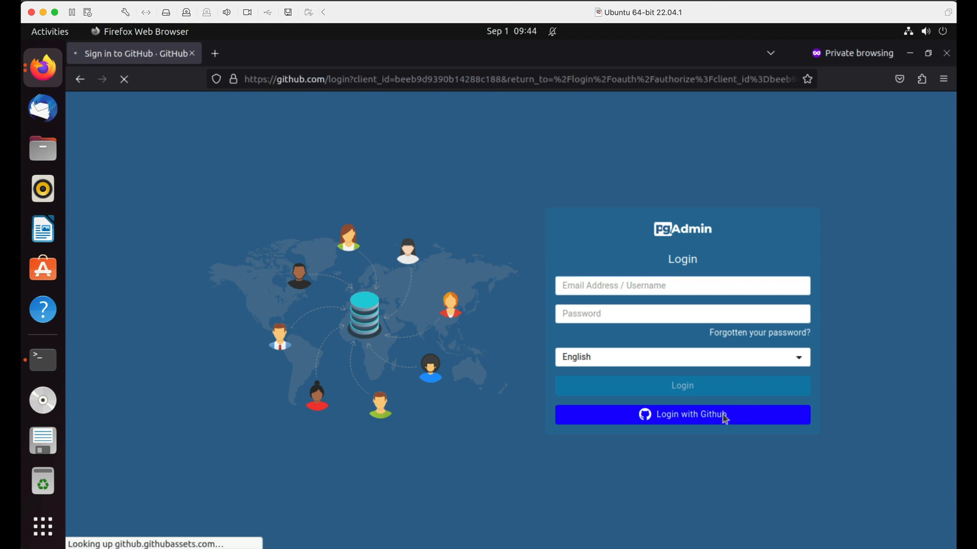
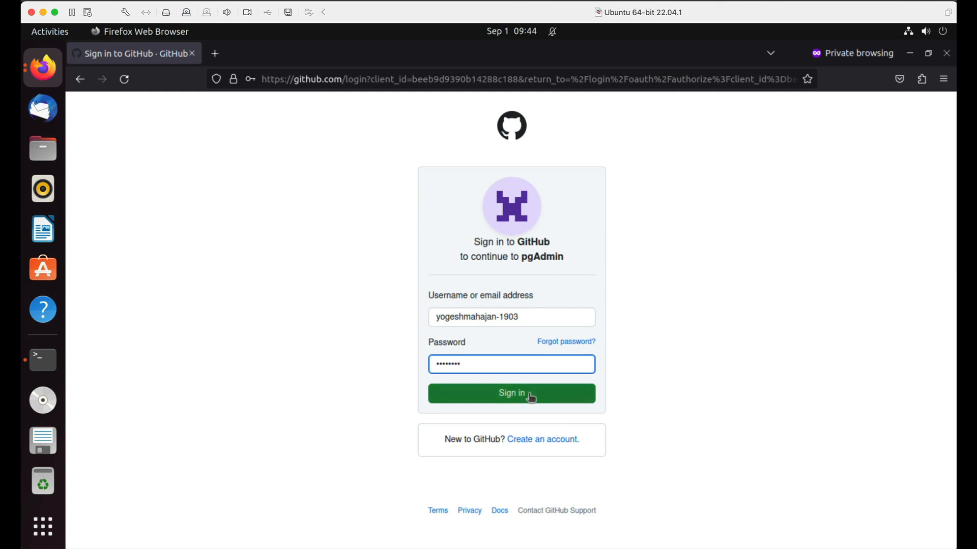
pyautogui.click(510, 393)
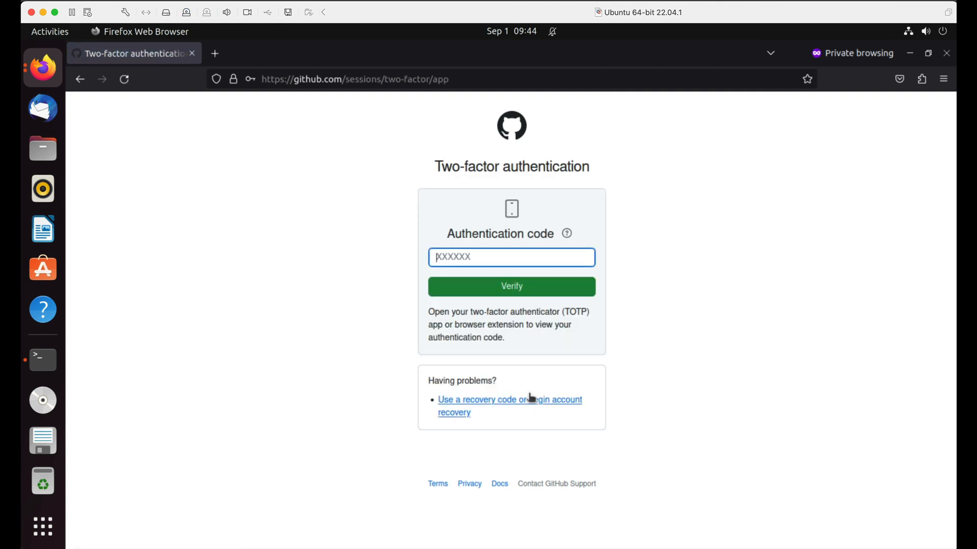
pyautogui.moveTo(477, 248)
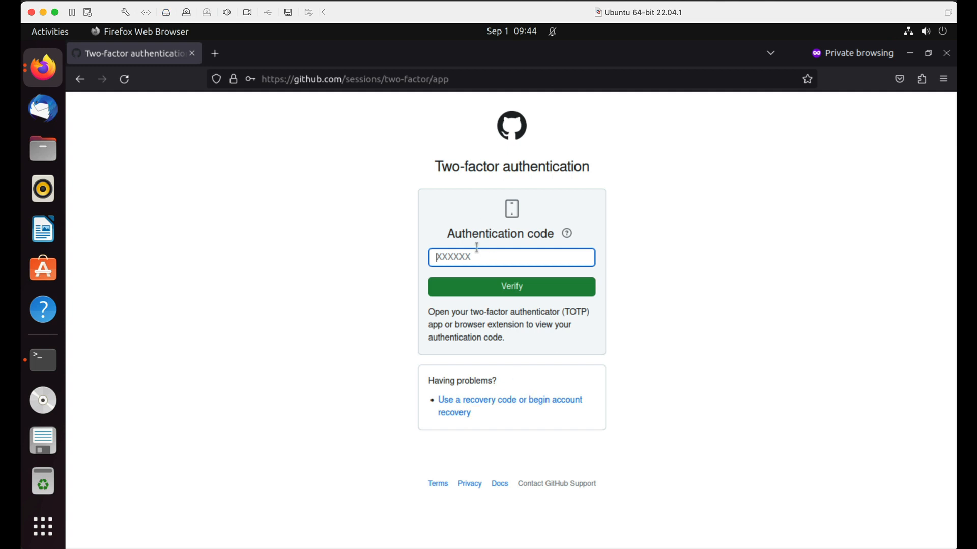
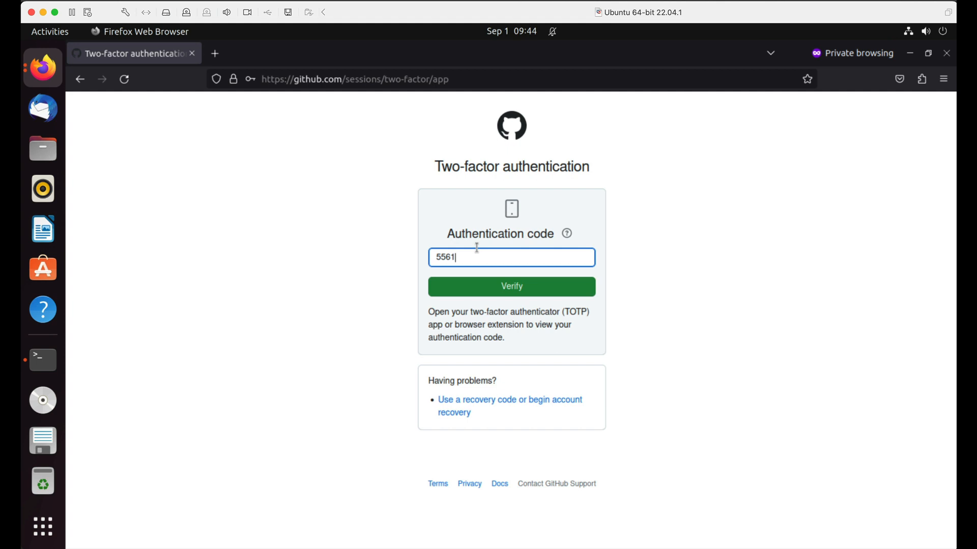
# Step: Enter the two-factor authentication code and verify it
pyautogui.click(510, 286)
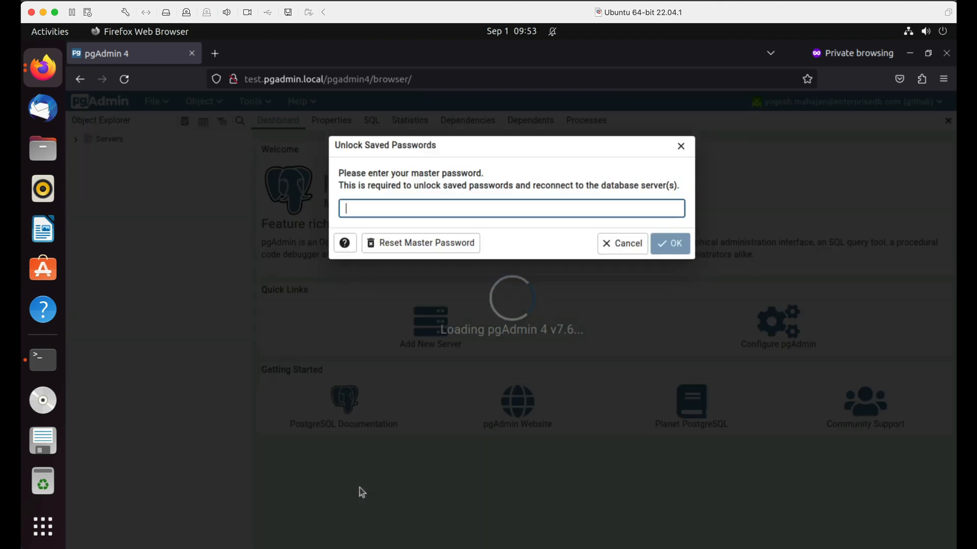
# Step: Unlock the saved server passwords with the master password
pyautogui.click(510, 208)
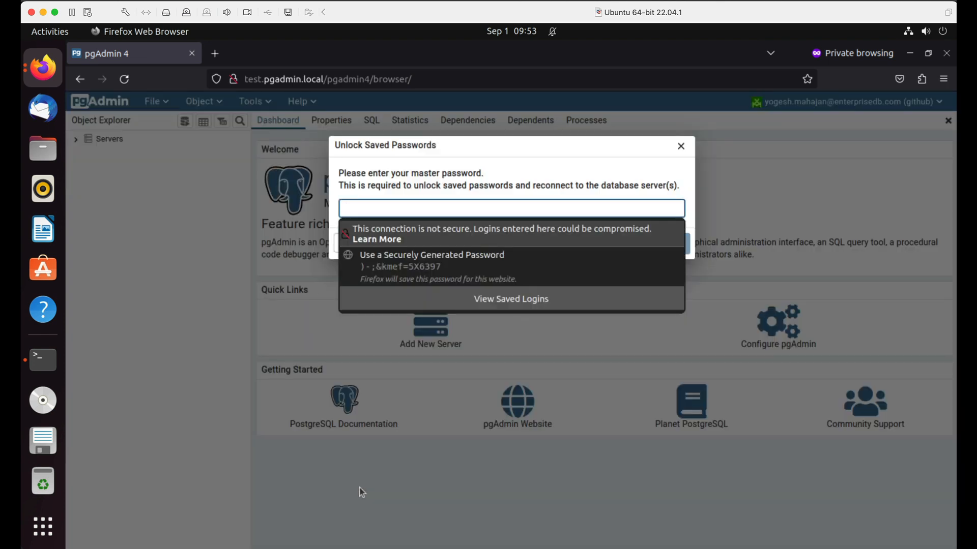
pyautogui.click(510, 208)
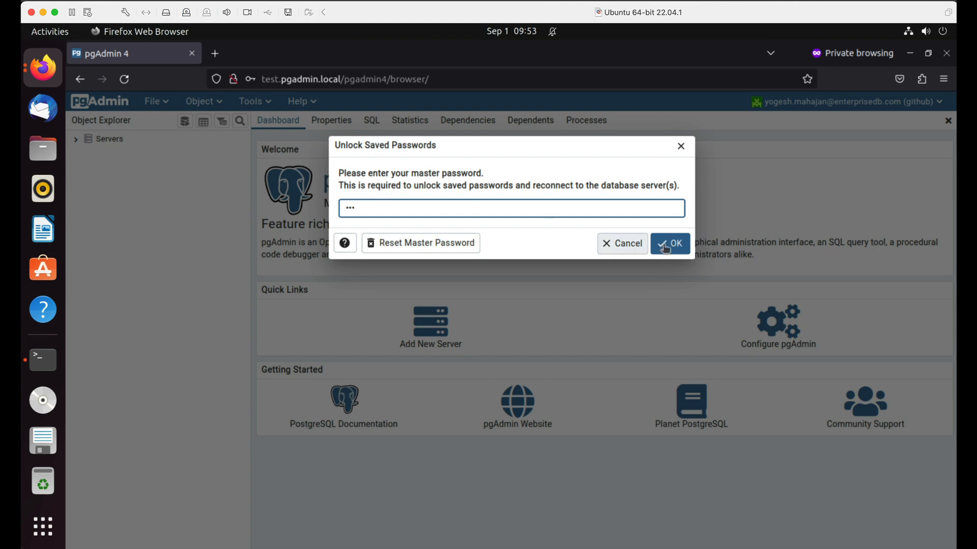
pyautogui.click(670, 243)
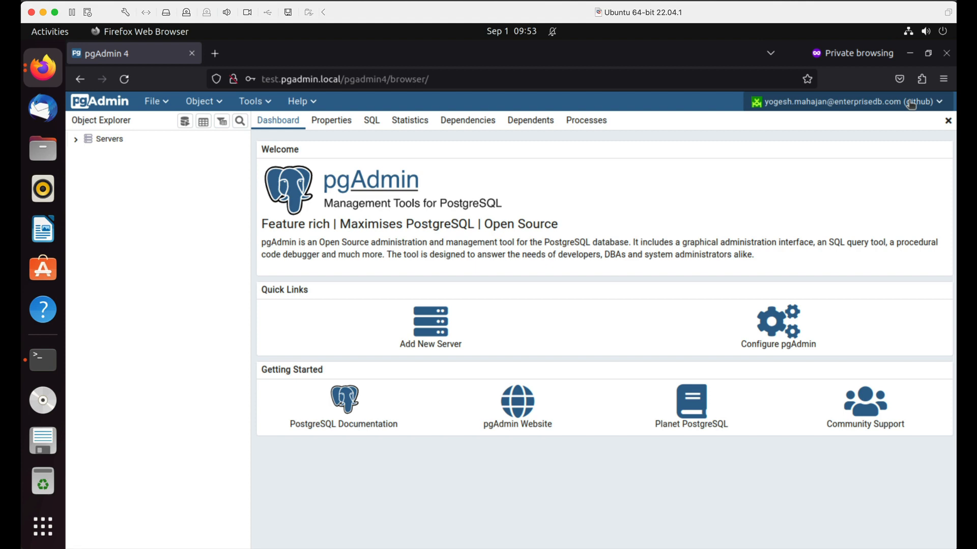
# Step: Log out of the GitHub-authenticated pgAdmin session, confirming Leave page
pyautogui.click(857, 141)
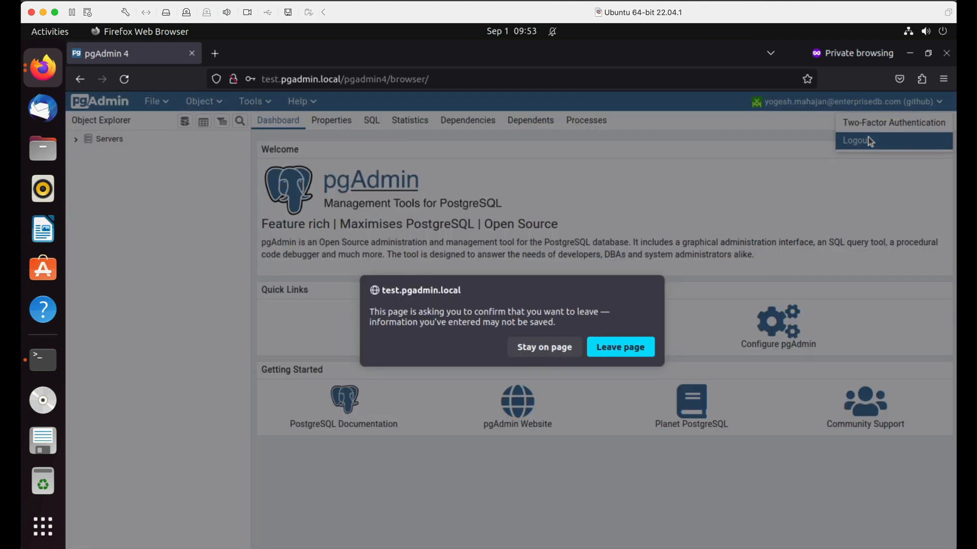
pyautogui.click(619, 347)
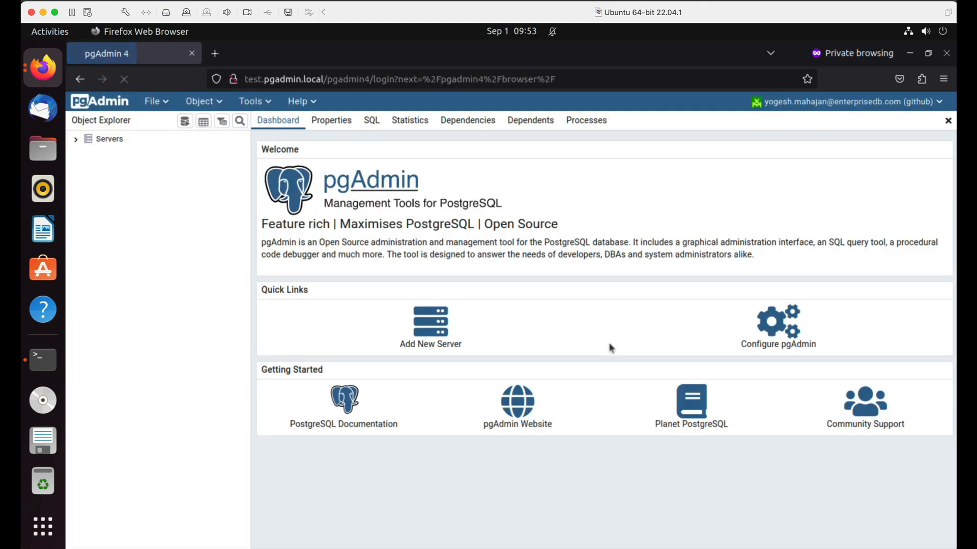